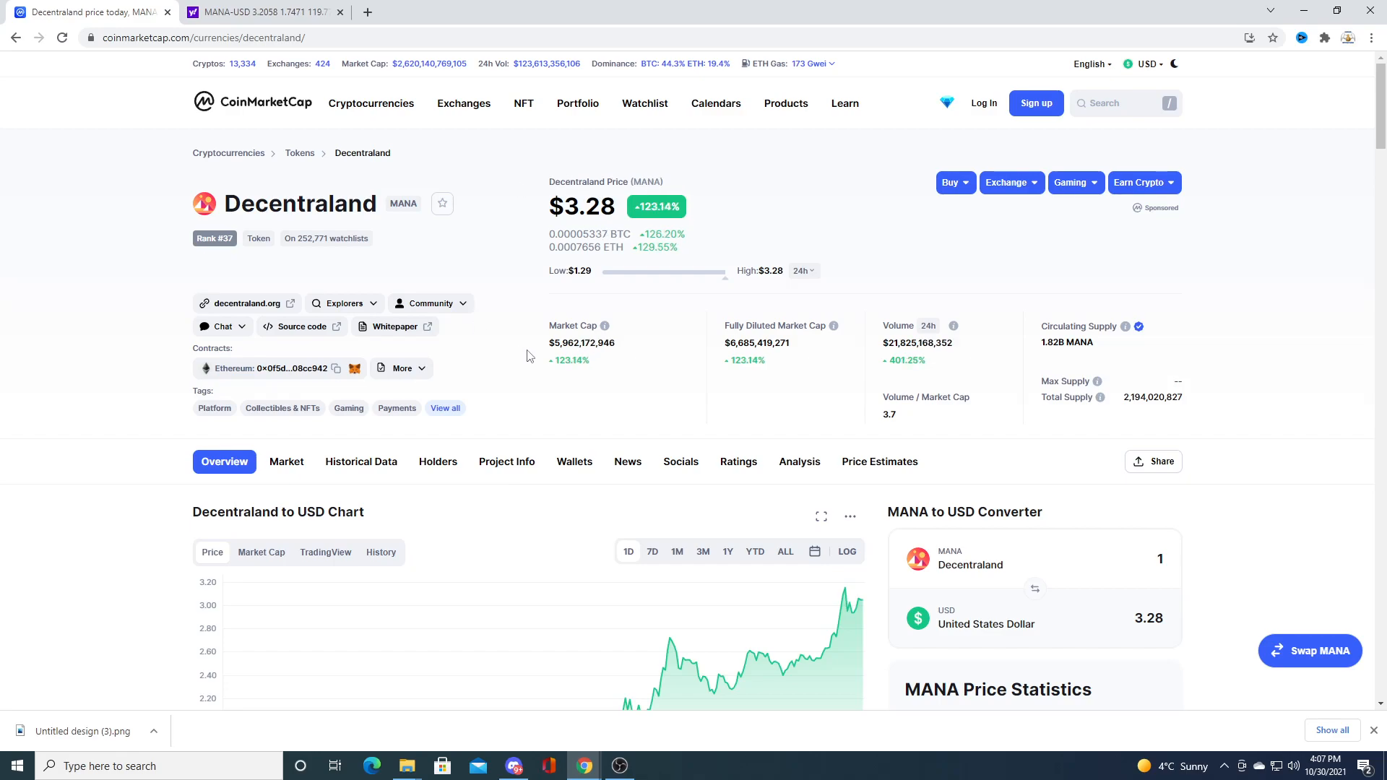
pyautogui.moveTo(1213, 288)
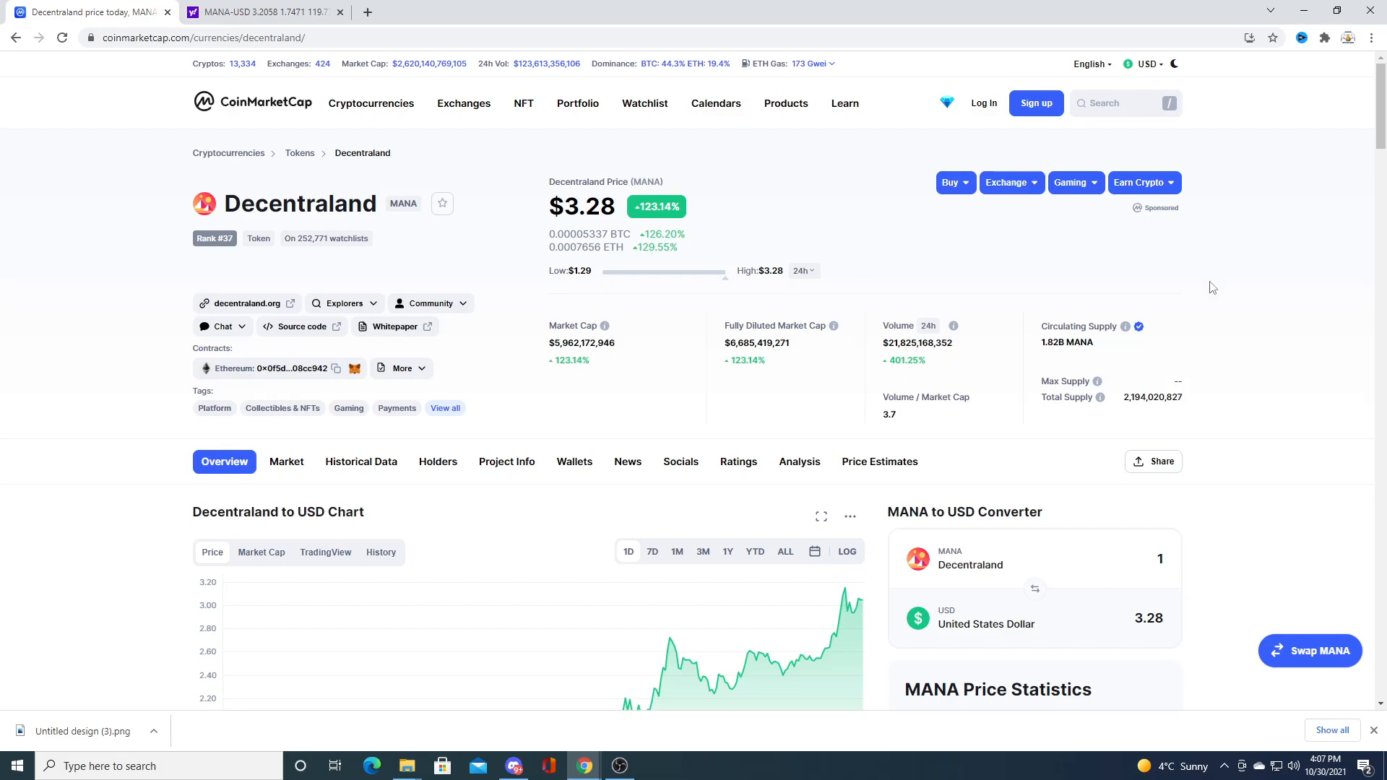
pyautogui.moveTo(1220, 298)
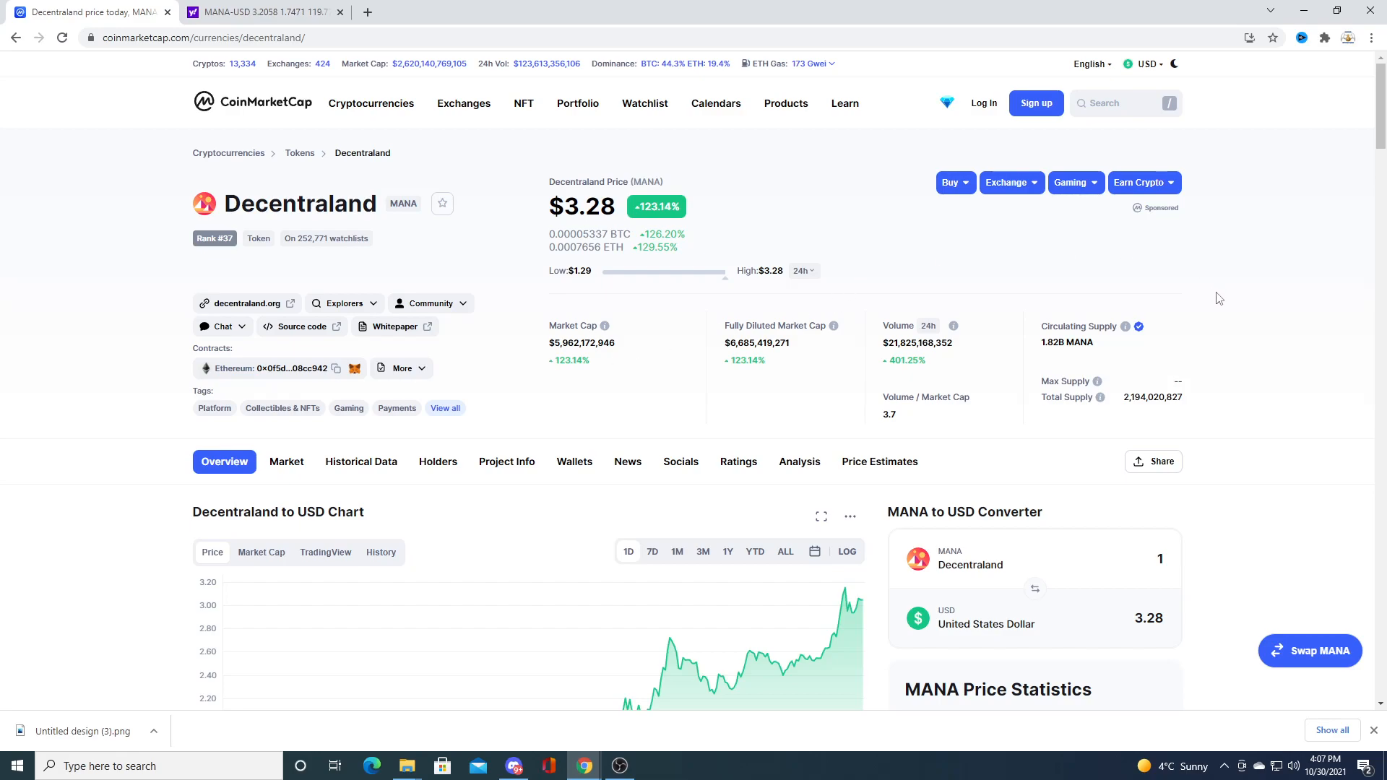
# Step: Read the MANA Price Live Data and 'What Is Decentraland' sections, highlighting the sentence about buying land
pyautogui.scroll(-3)
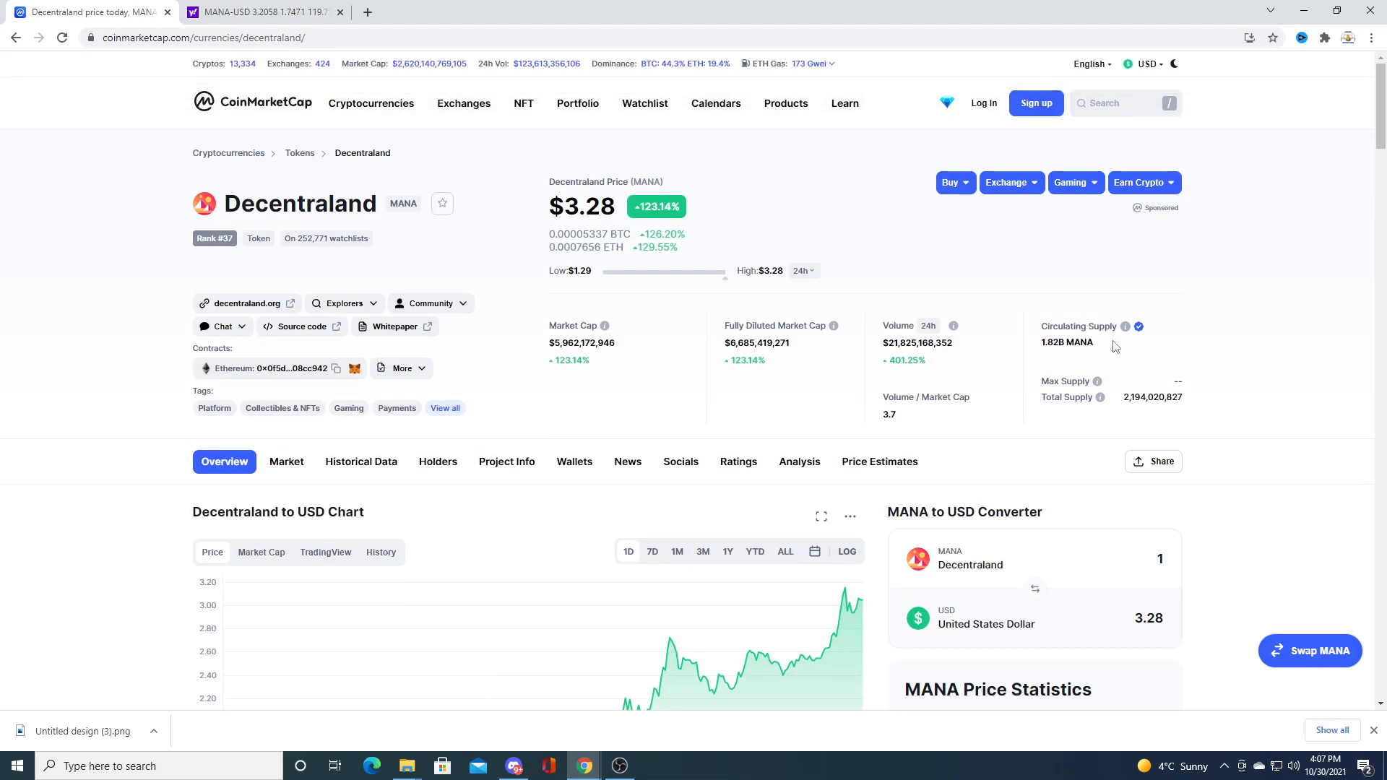
pyautogui.moveTo(1119, 374)
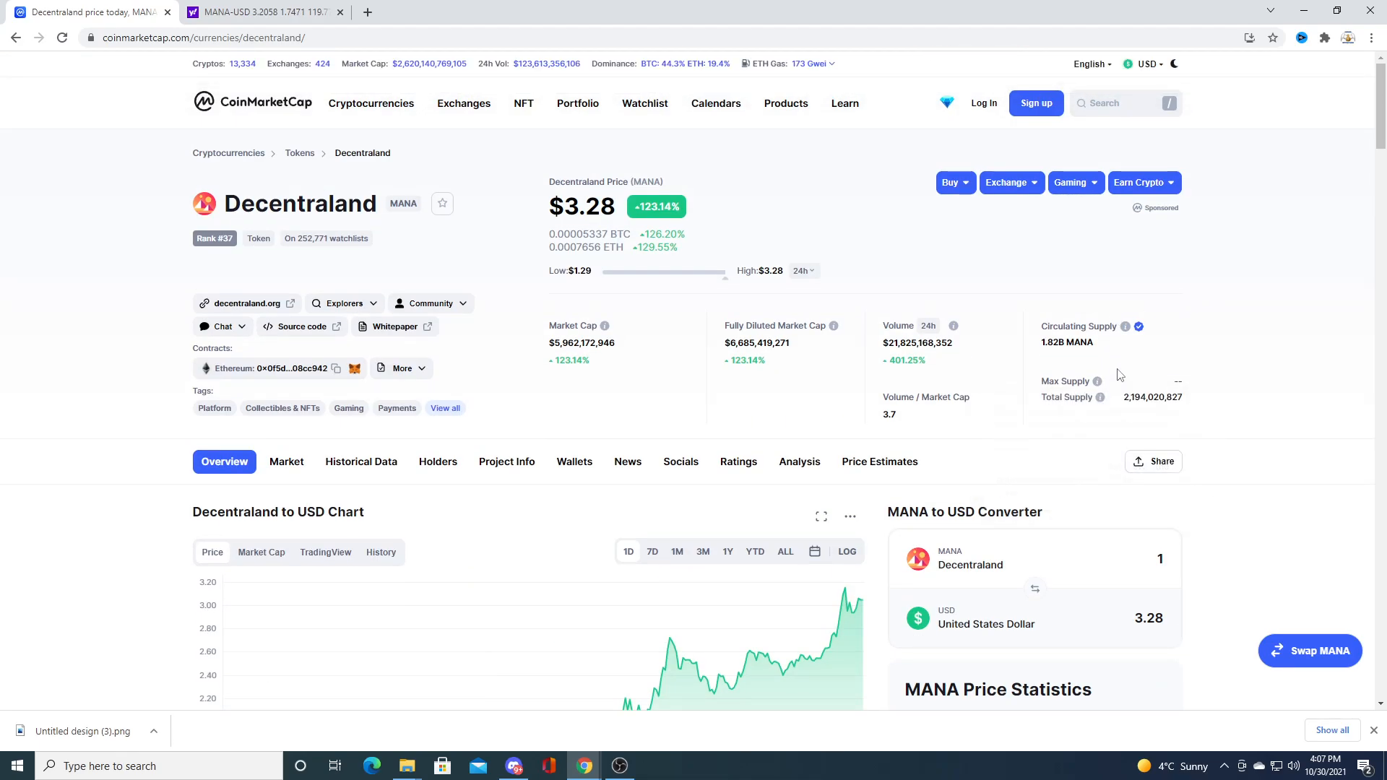
pyautogui.moveTo(4, 379)
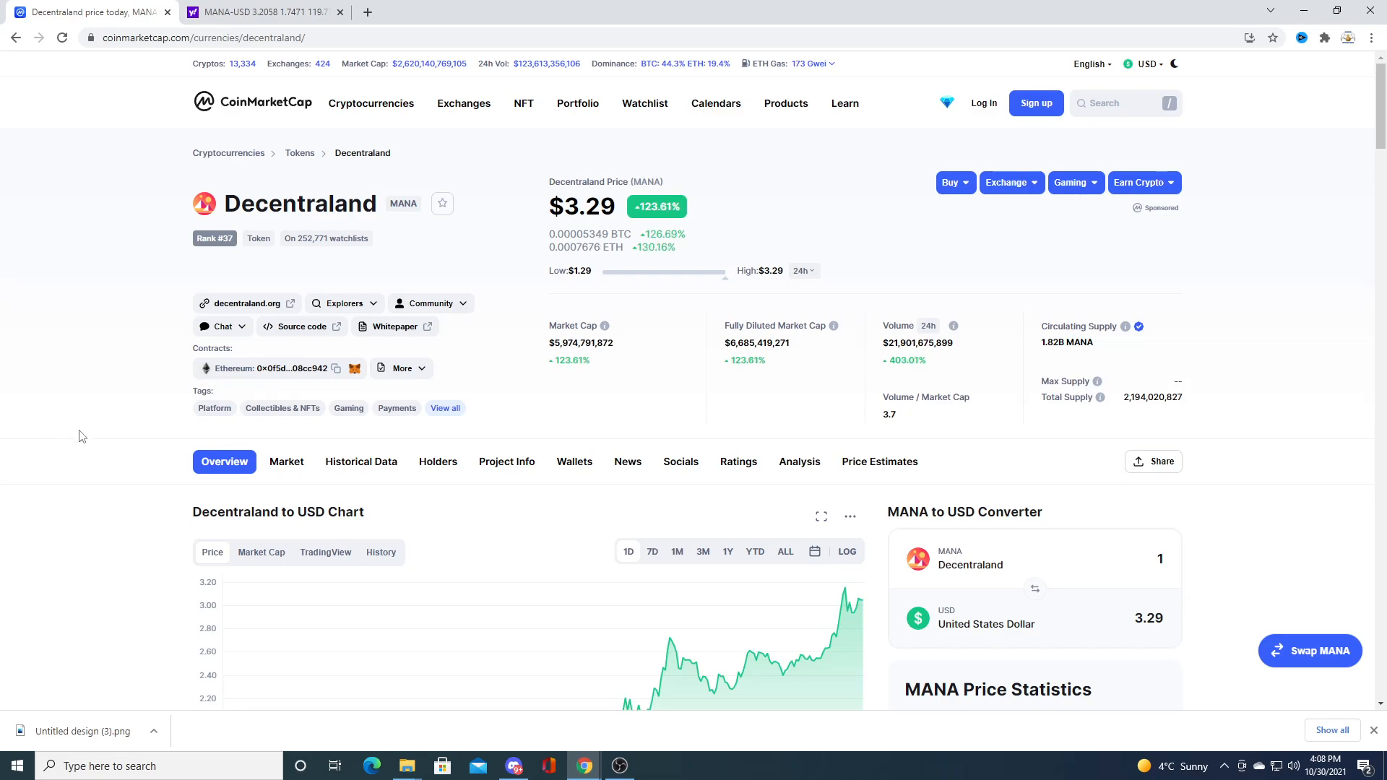
pyautogui.scroll(-3)
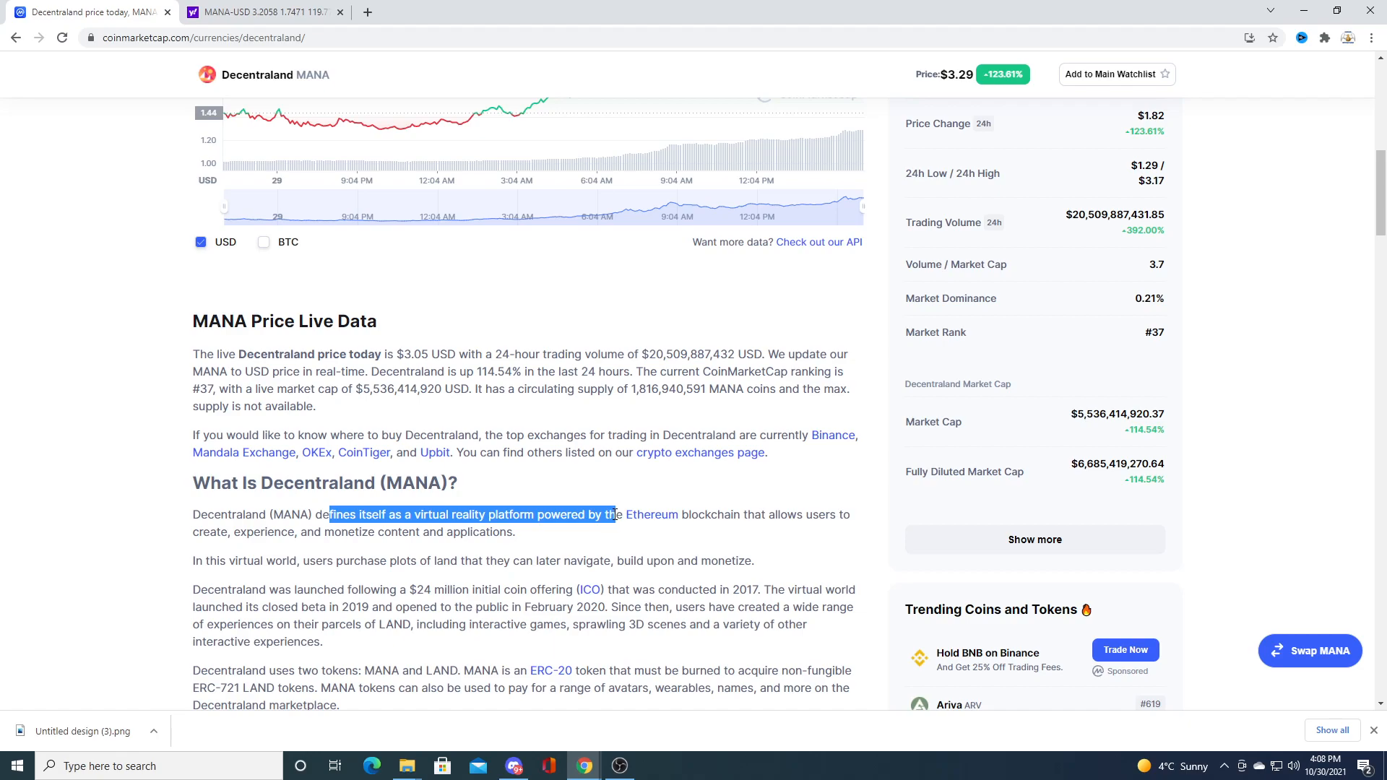
pyautogui.click(850, 512)
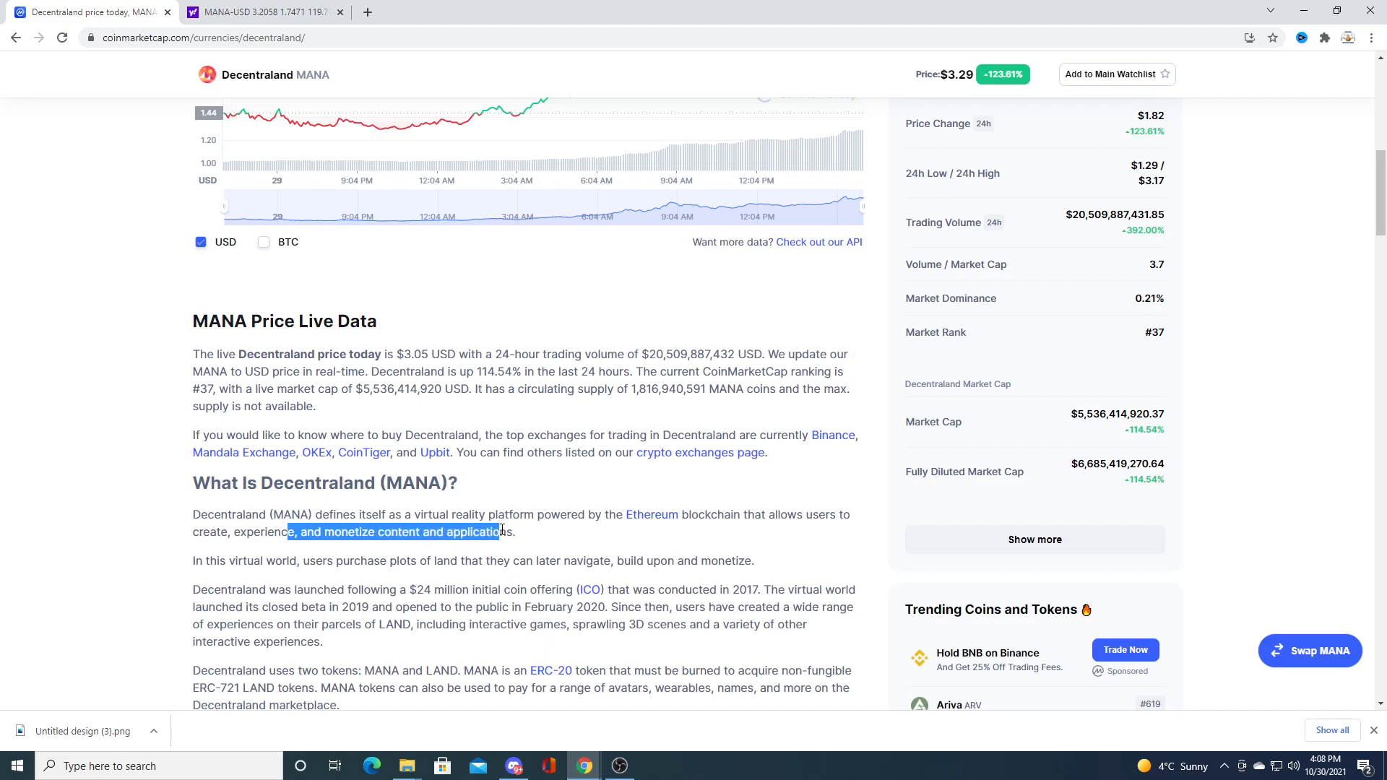
pyautogui.doubleClick(226, 560)
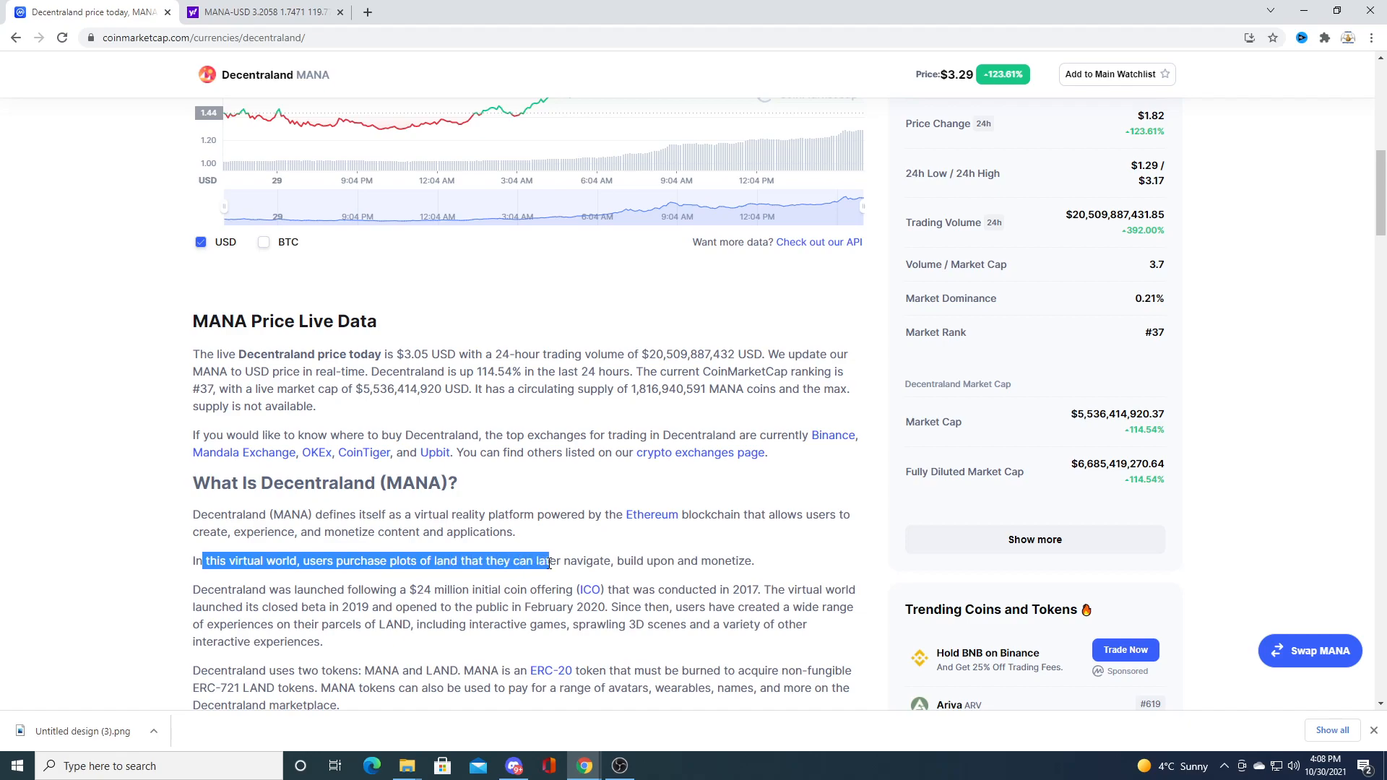
pyautogui.click(763, 567)
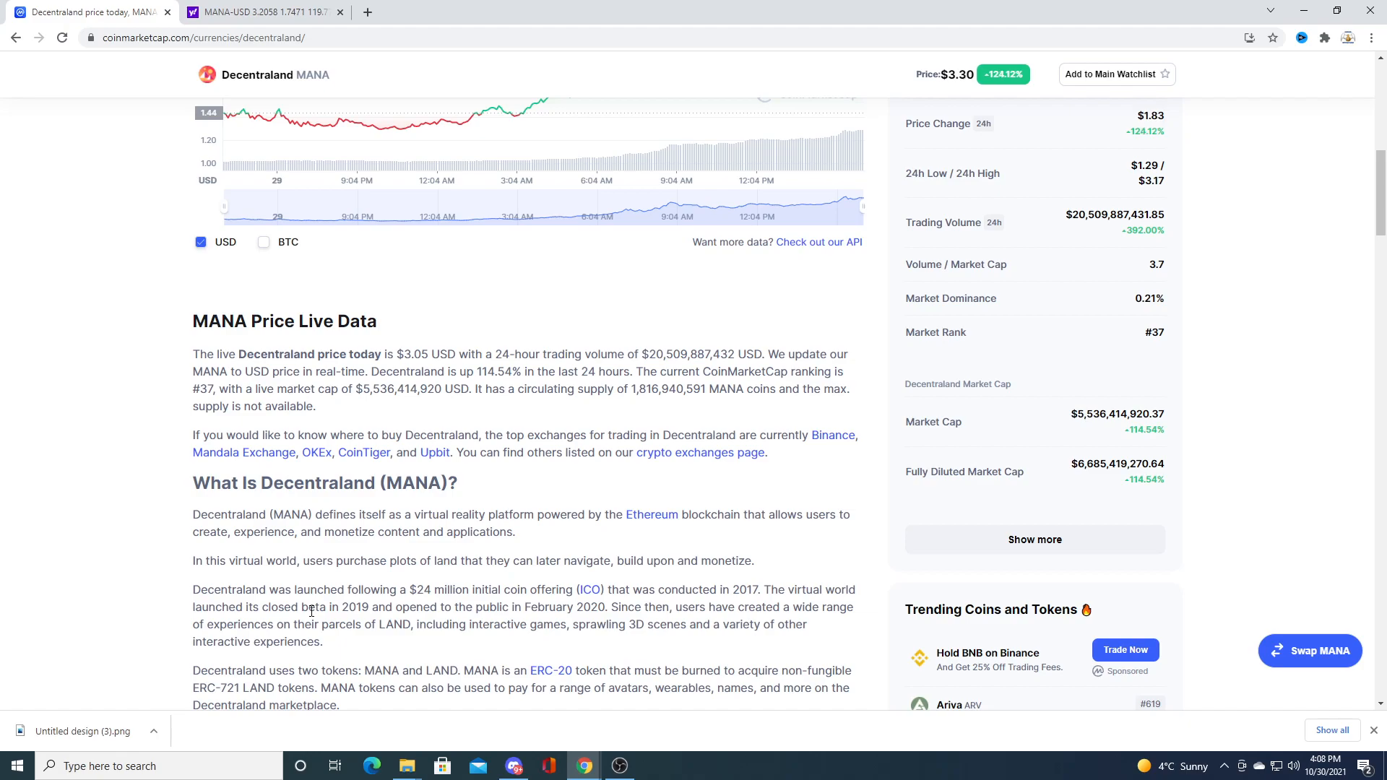
pyautogui.moveTo(329, 487)
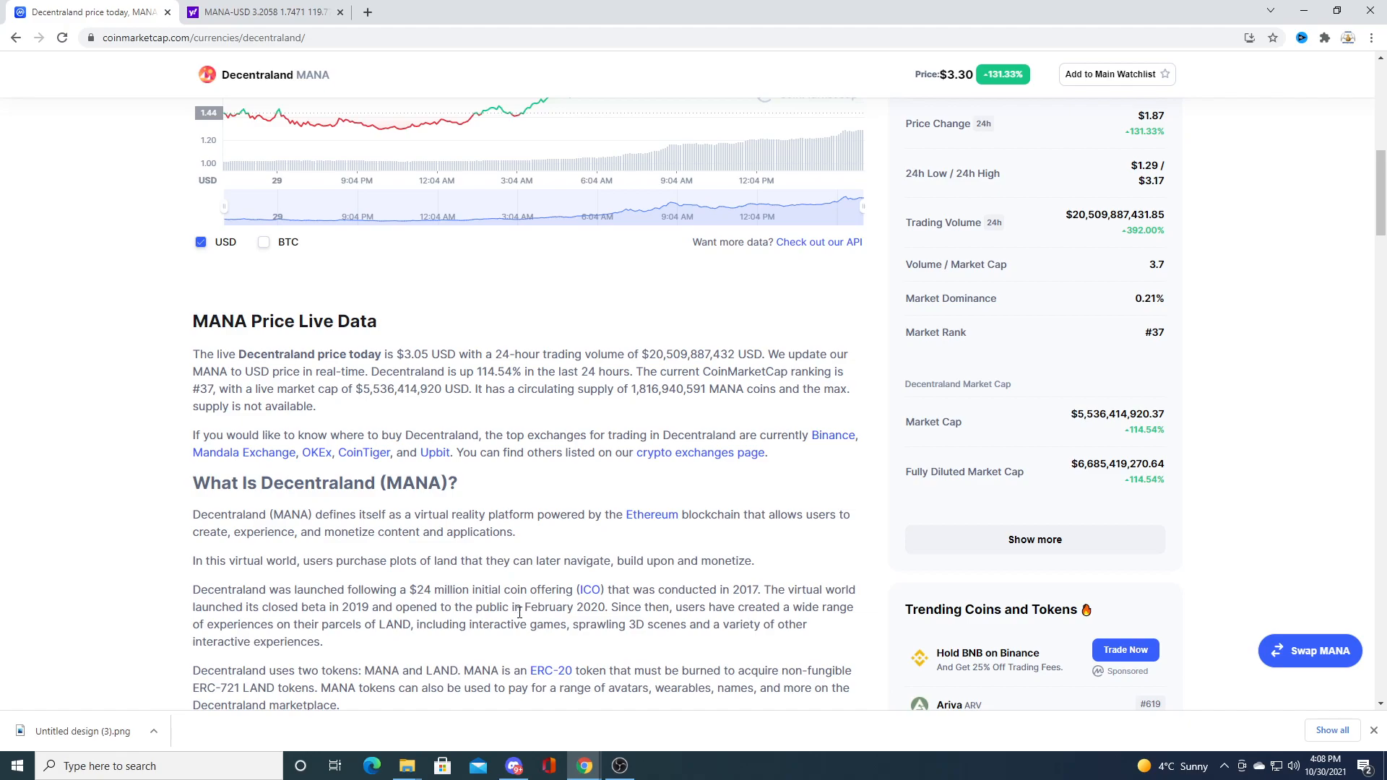
pyautogui.moveTo(513, 555)
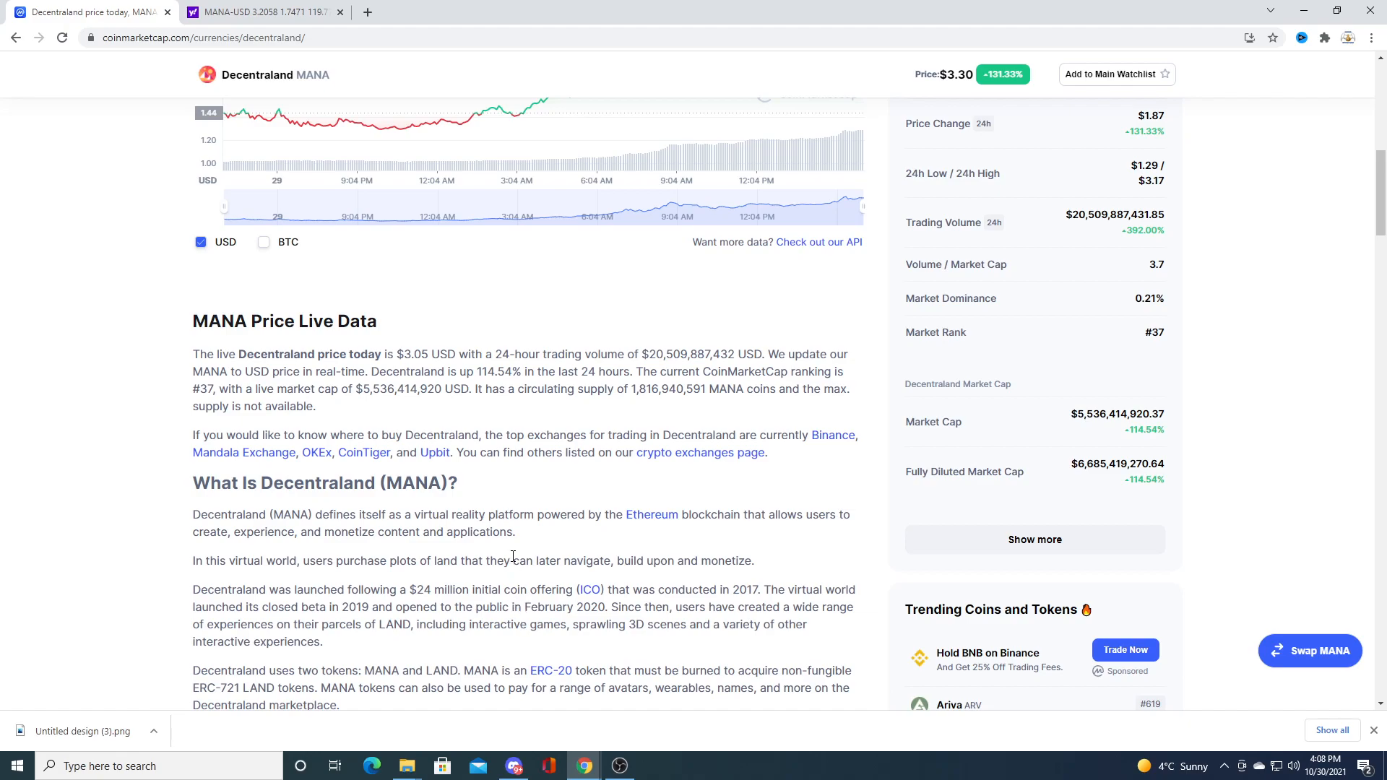
pyautogui.moveTo(522, 578)
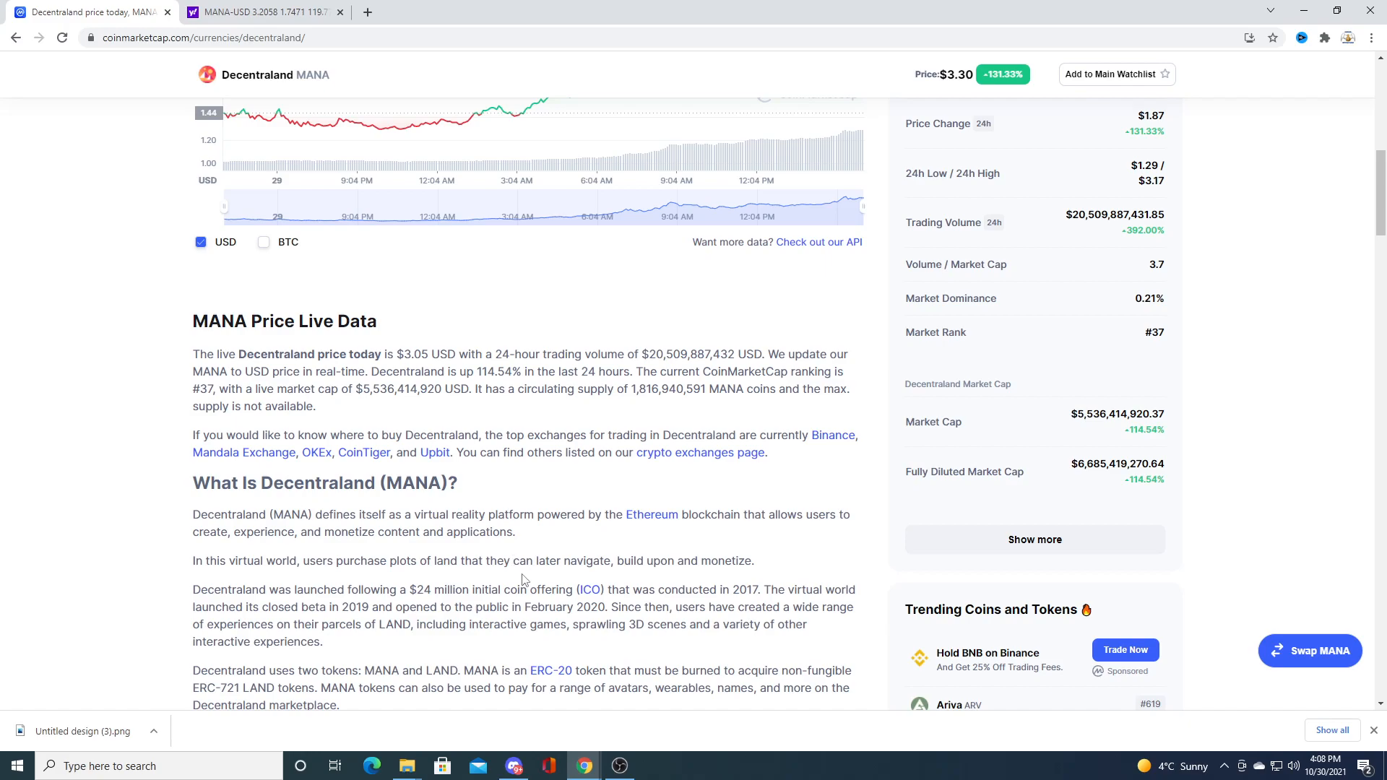
# Step: Bring the Decentraland to USD chart into view showing the 1D price line
pyautogui.scroll(3)
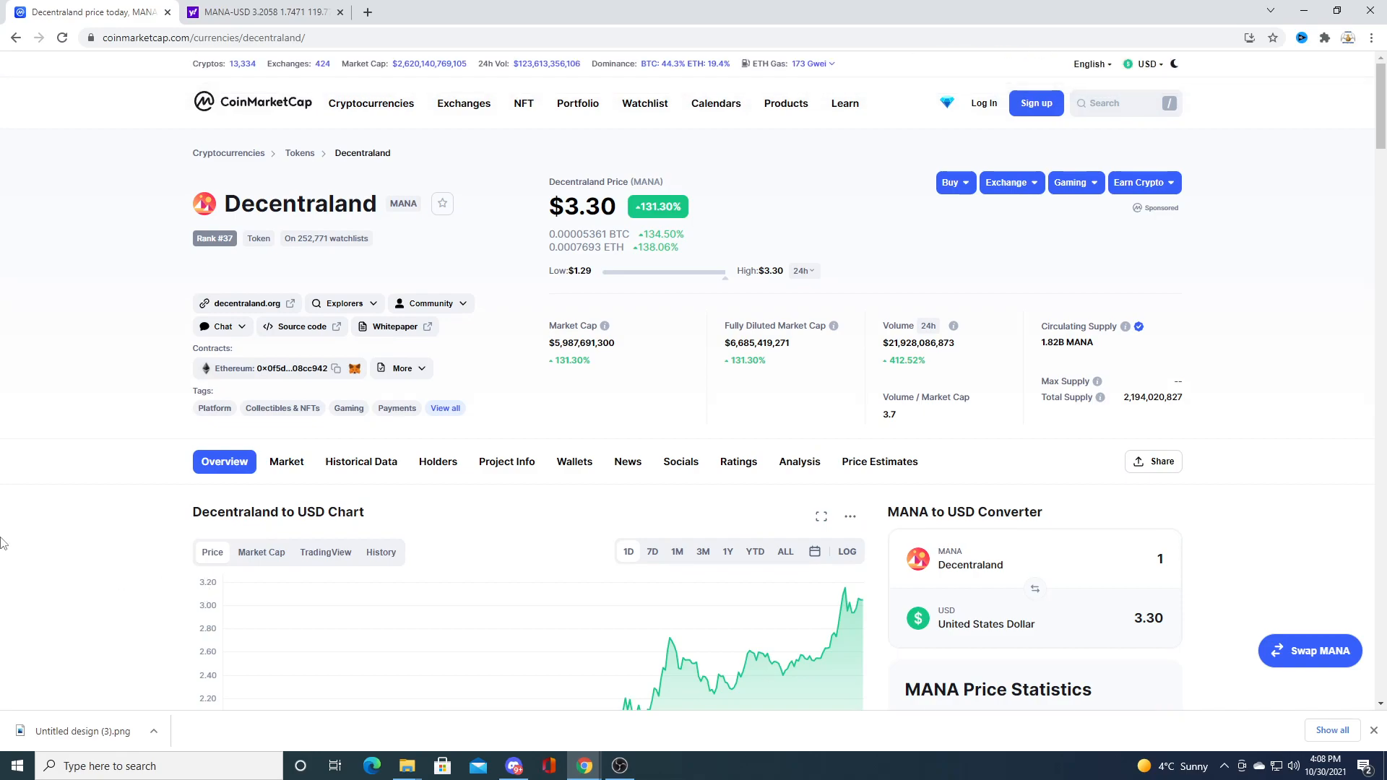
pyautogui.scroll(-3)
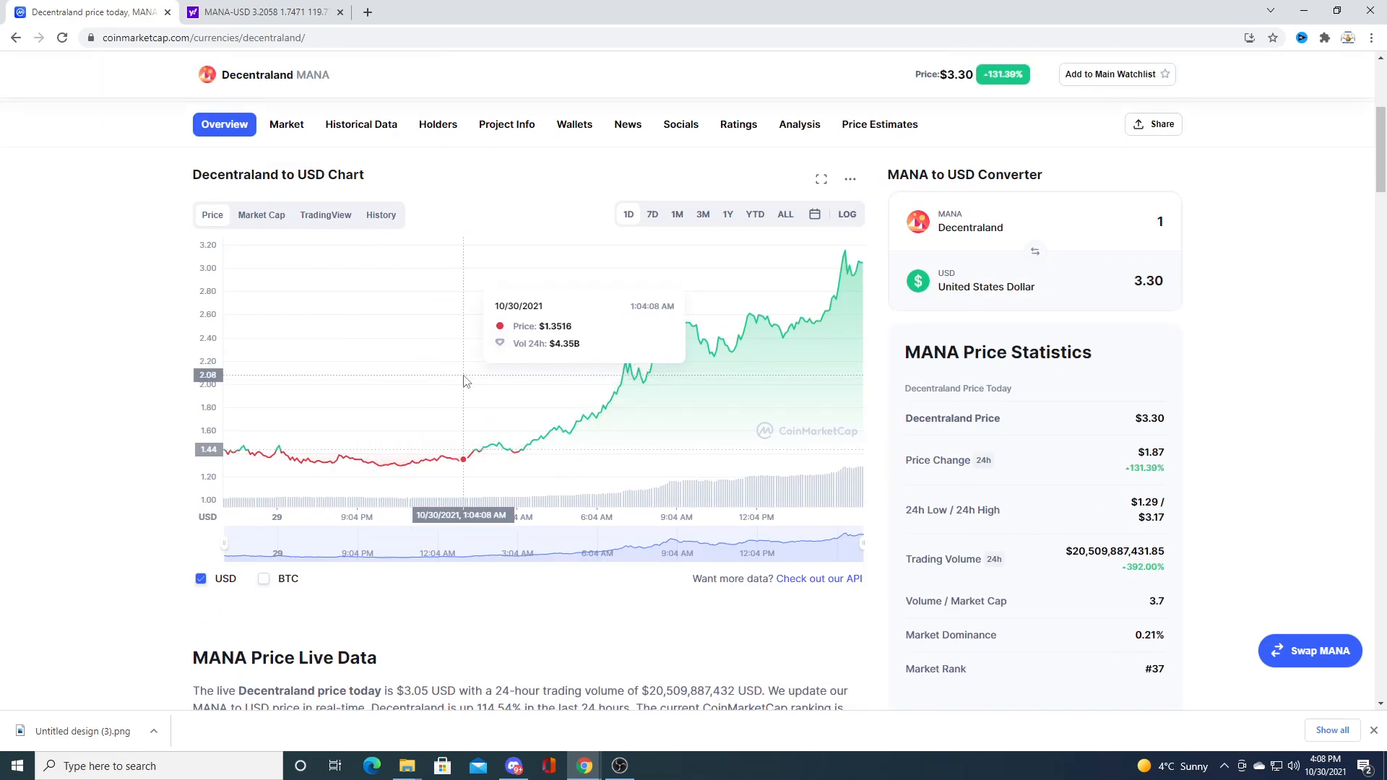
pyautogui.moveTo(471, 426)
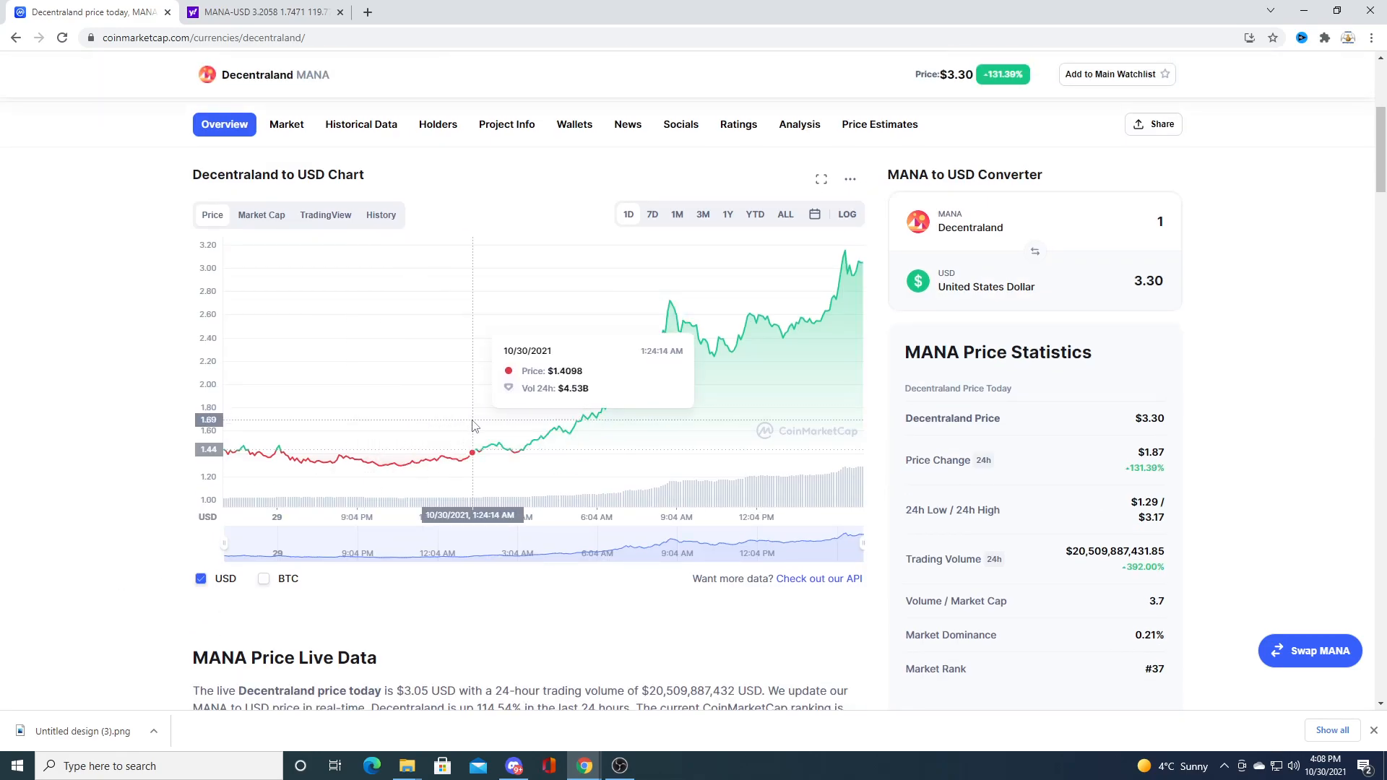
pyautogui.moveTo(666, 197)
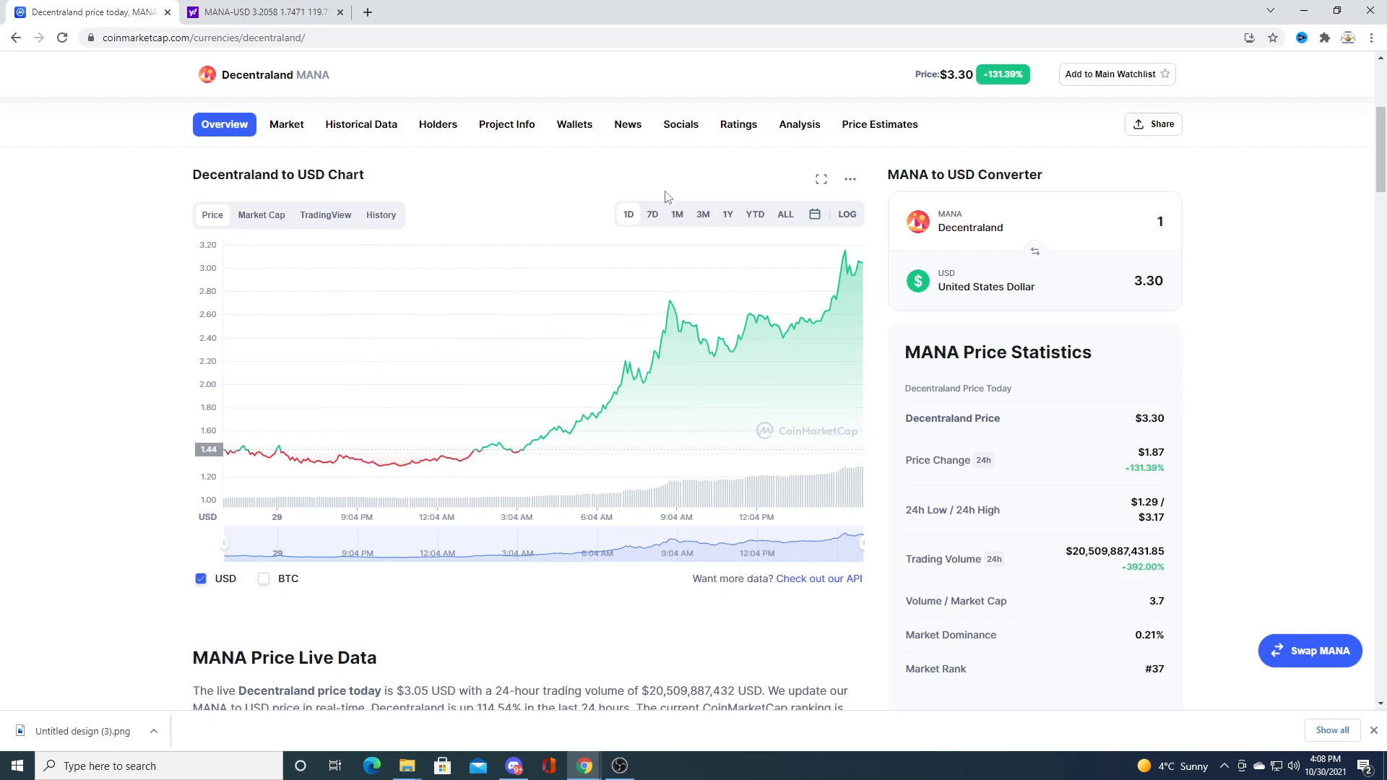
# Step: Switch the MANA chart range through 7D and 3M to ALL, showing the full history since 2017
pyautogui.click(651, 213)
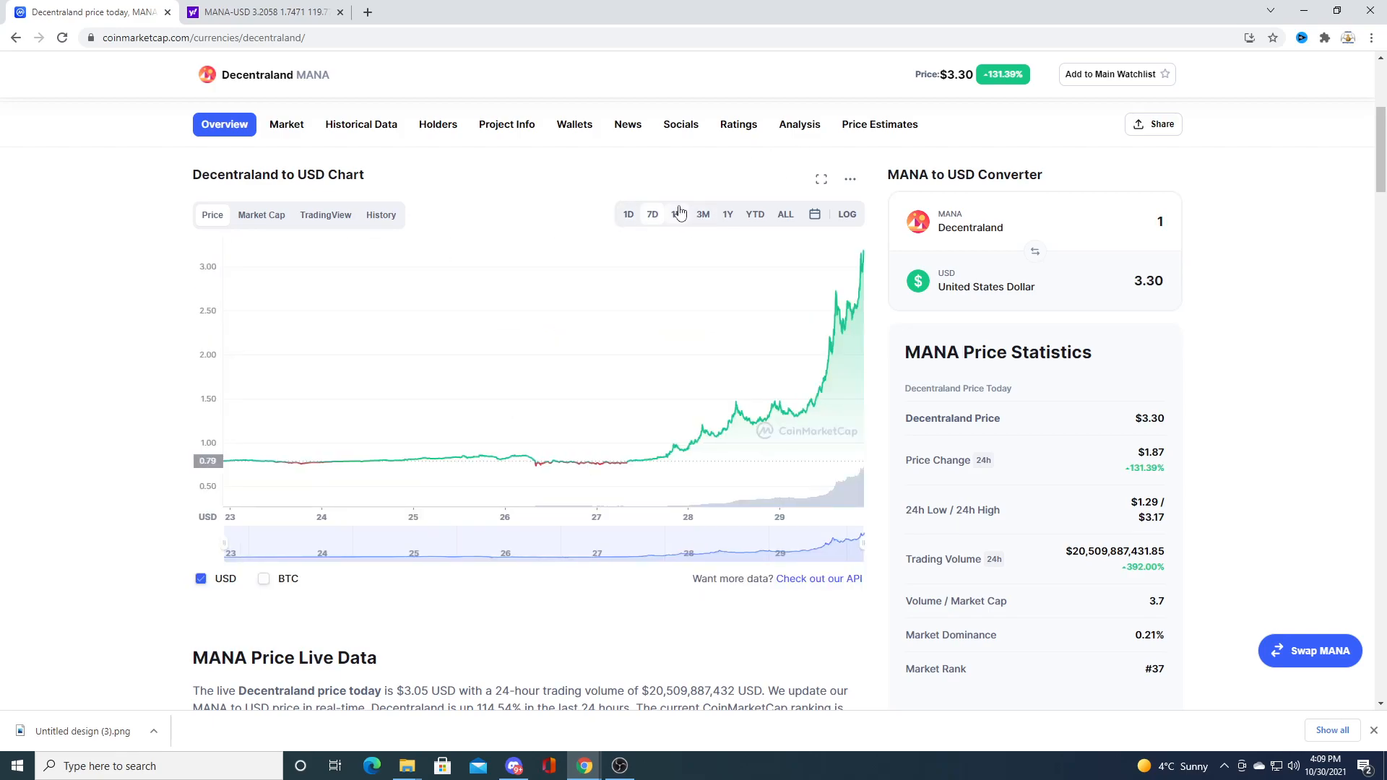
pyautogui.click(702, 214)
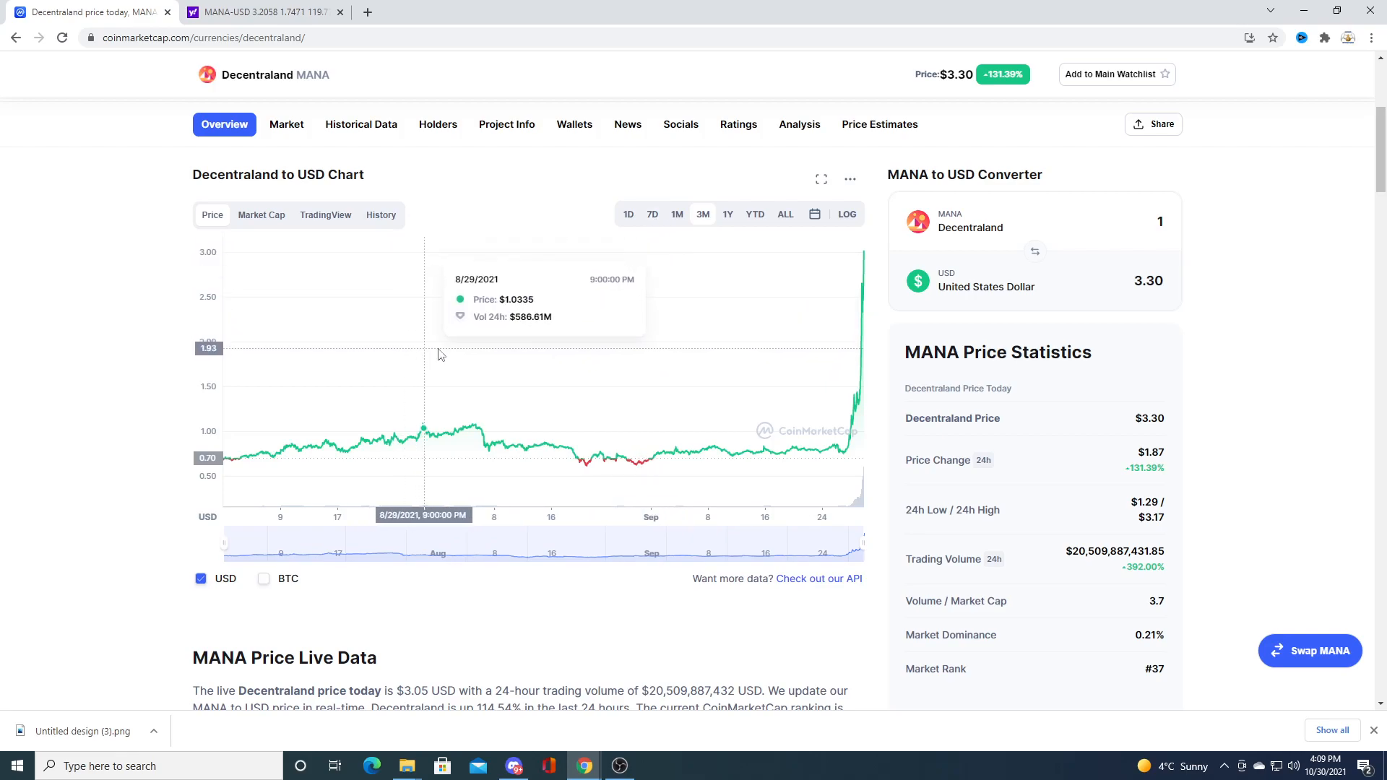
pyautogui.moveTo(474, 375)
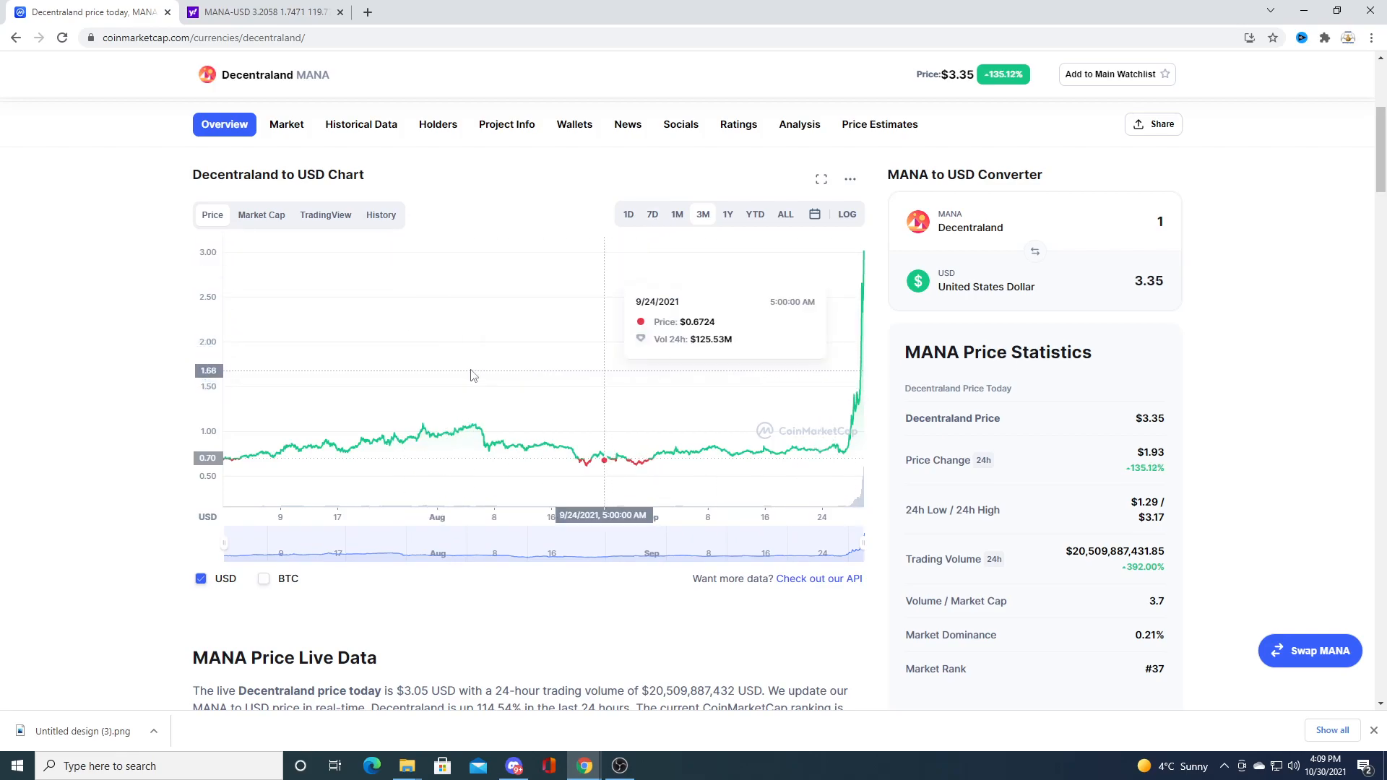
pyautogui.moveTo(750, 220)
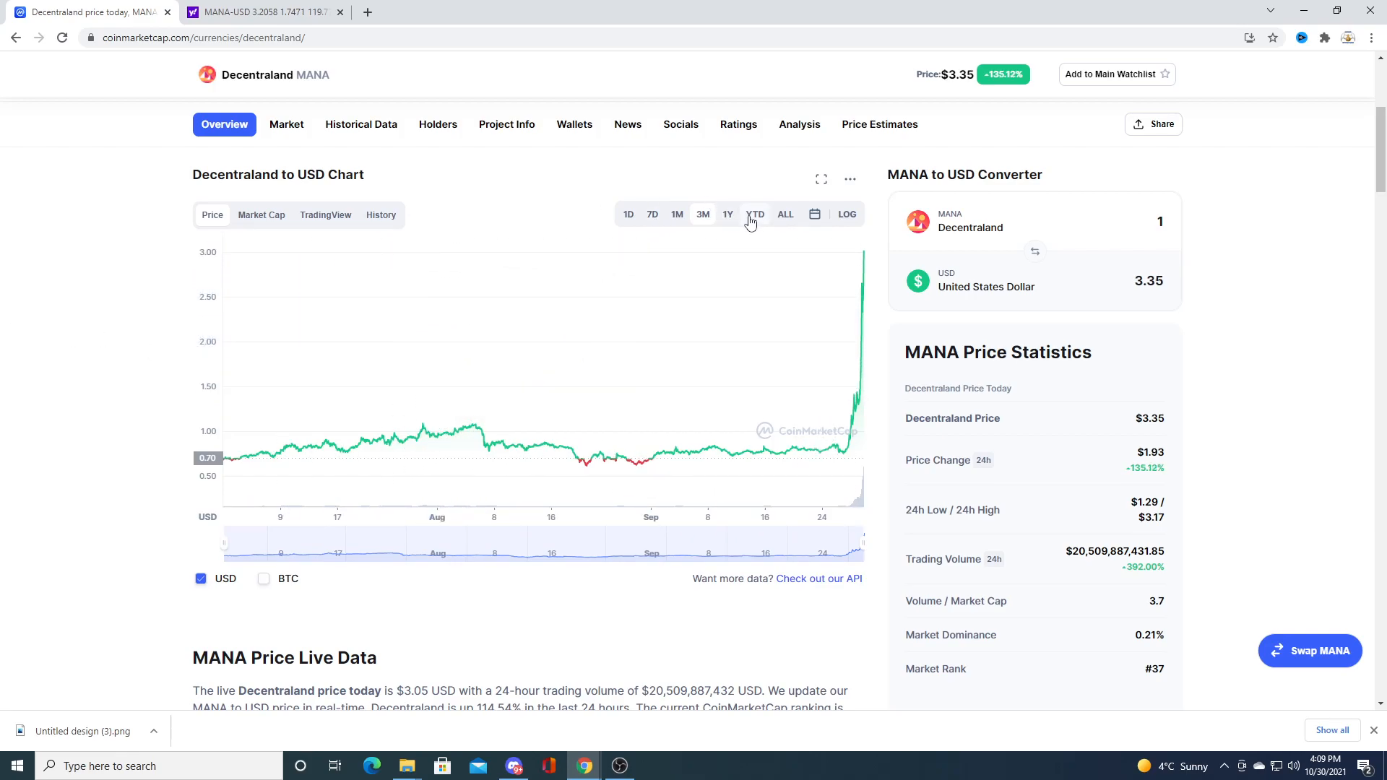
pyautogui.click(785, 214)
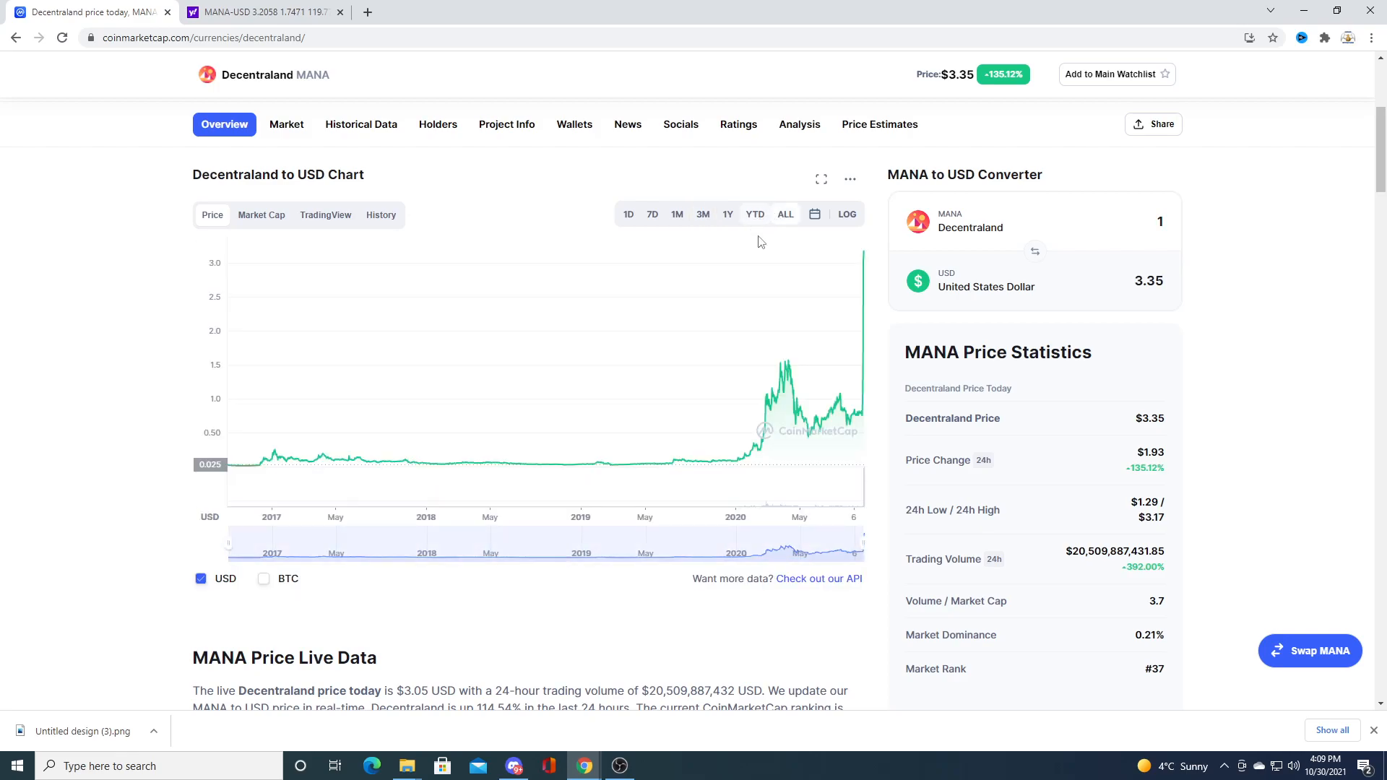
pyautogui.moveTo(827, 357)
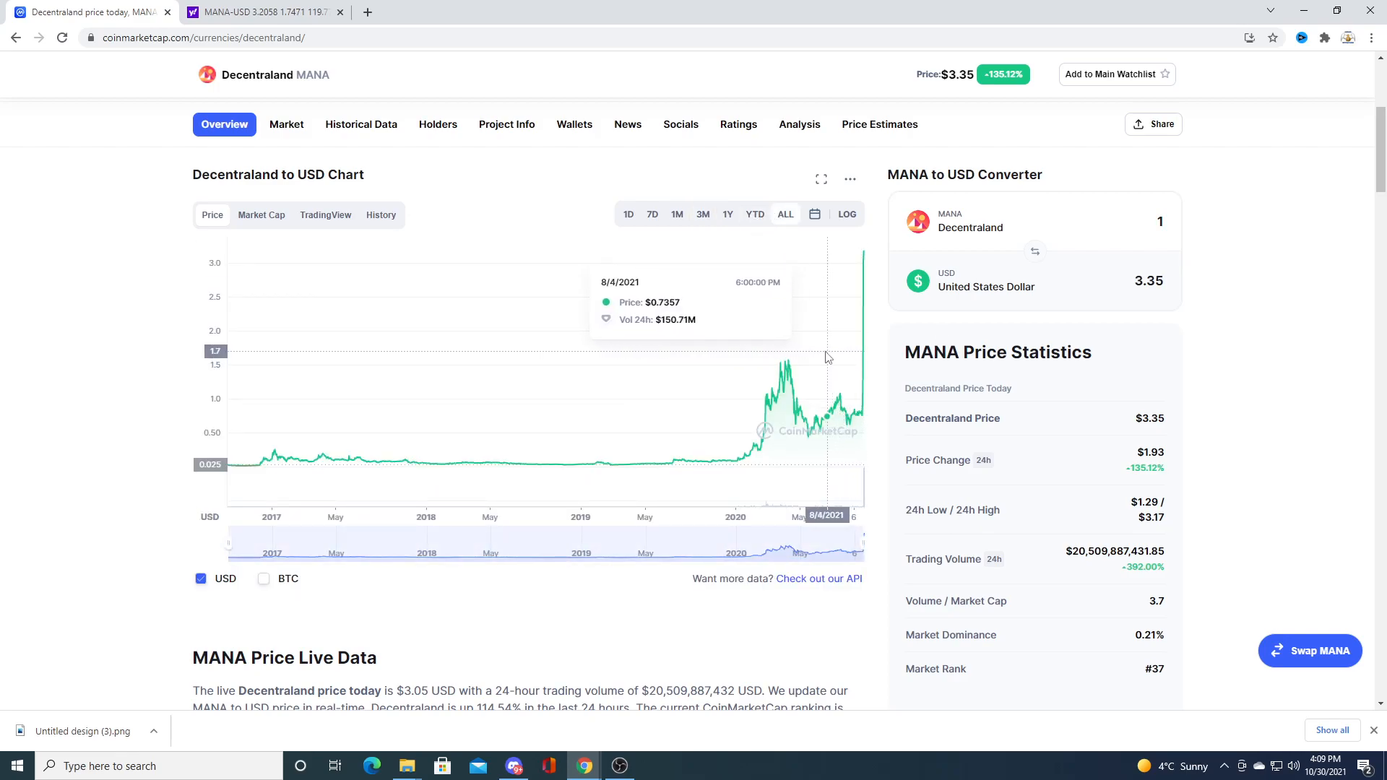
pyautogui.moveTo(609, 352)
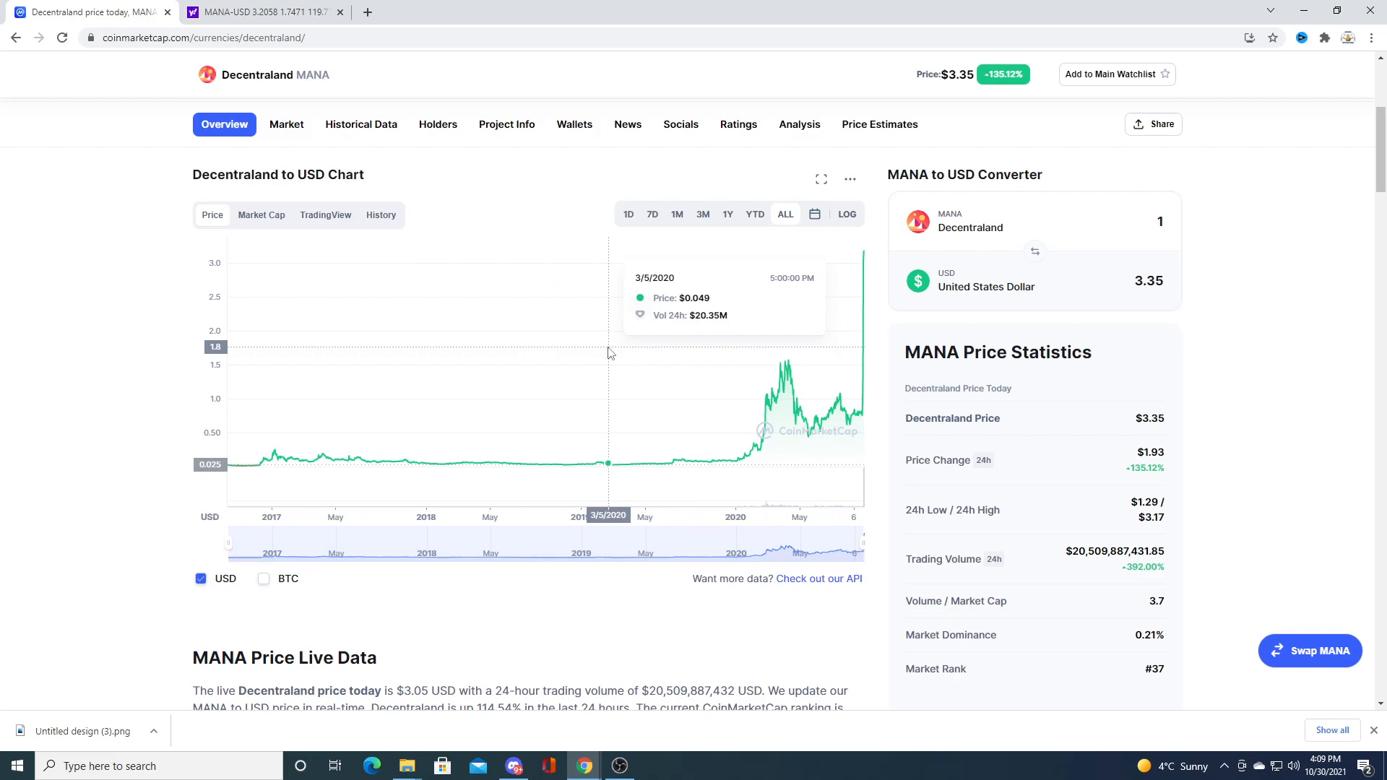
pyautogui.moveTo(617, 363)
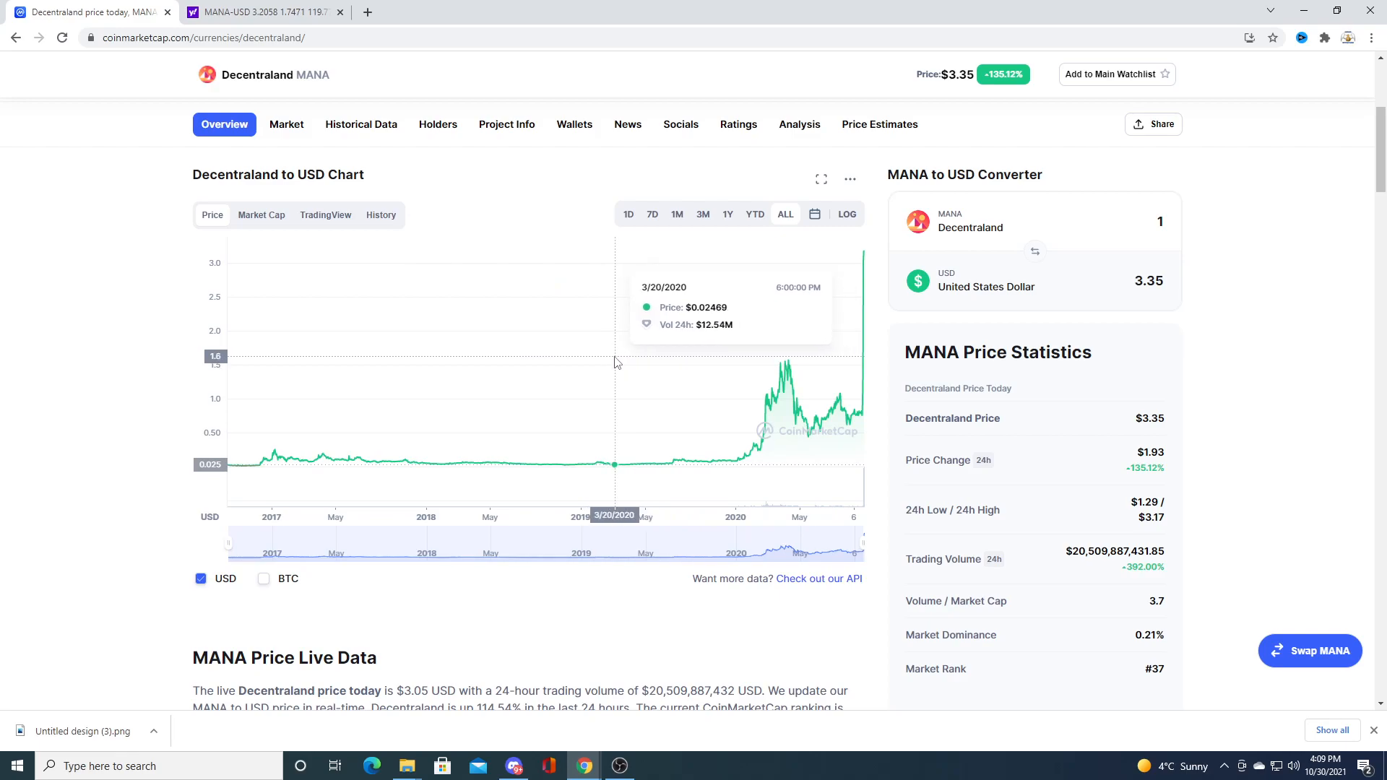
pyautogui.moveTo(675, 369)
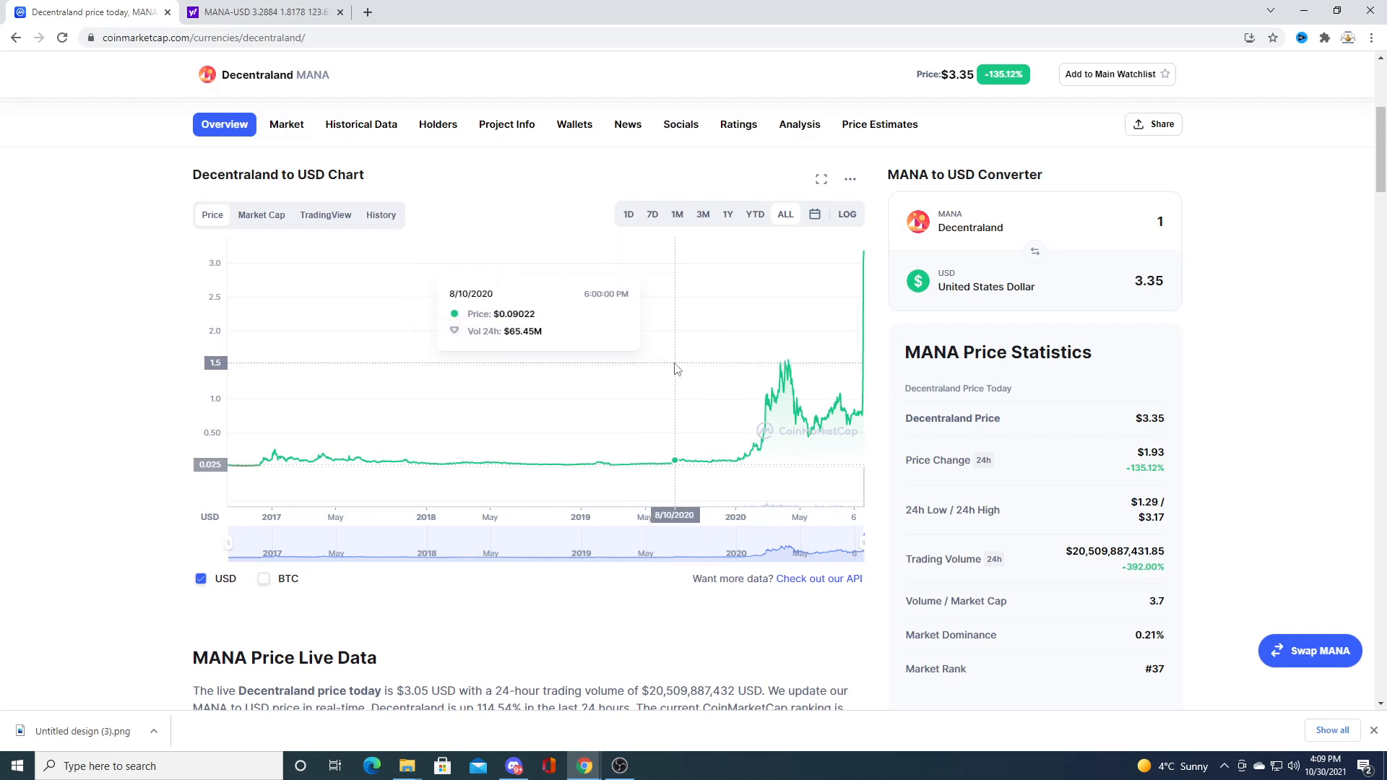
pyautogui.moveTo(13, 398)
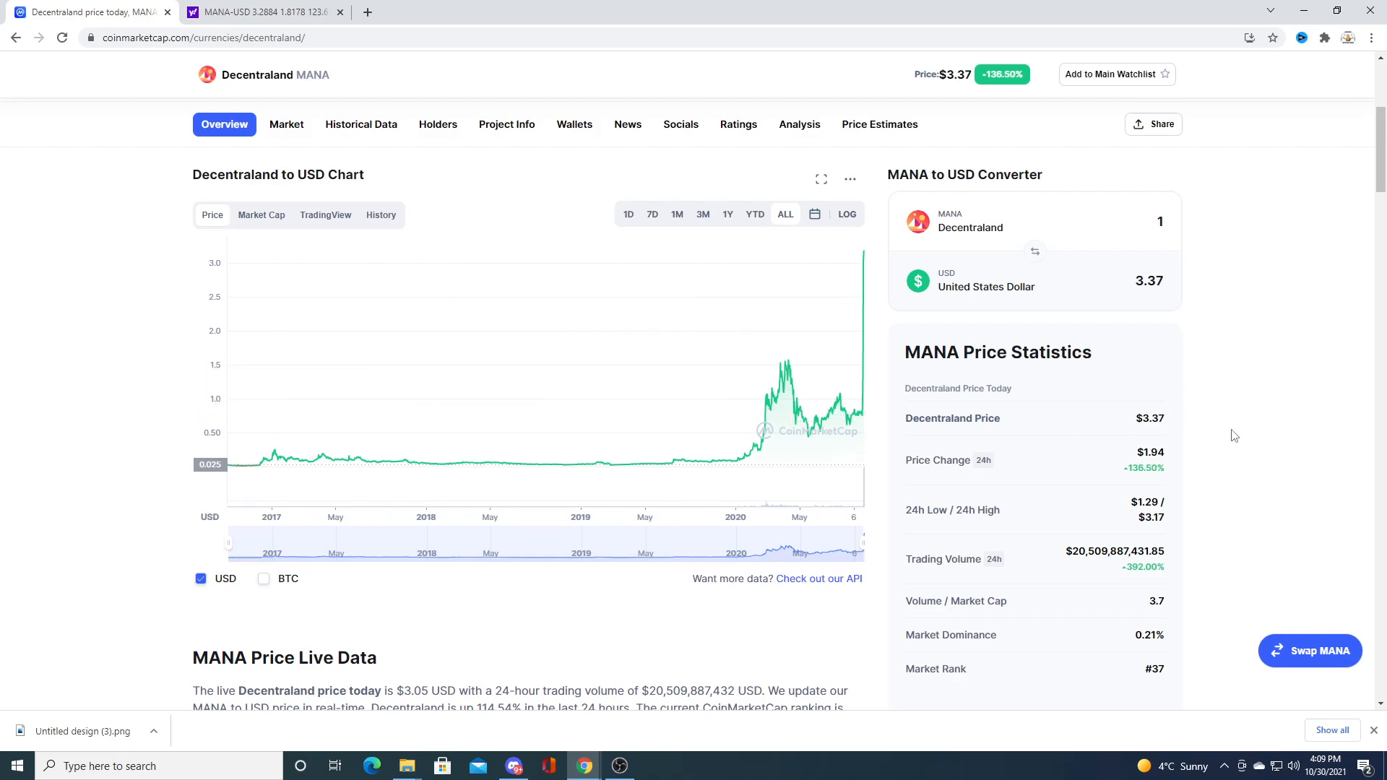
pyautogui.scroll(-3)
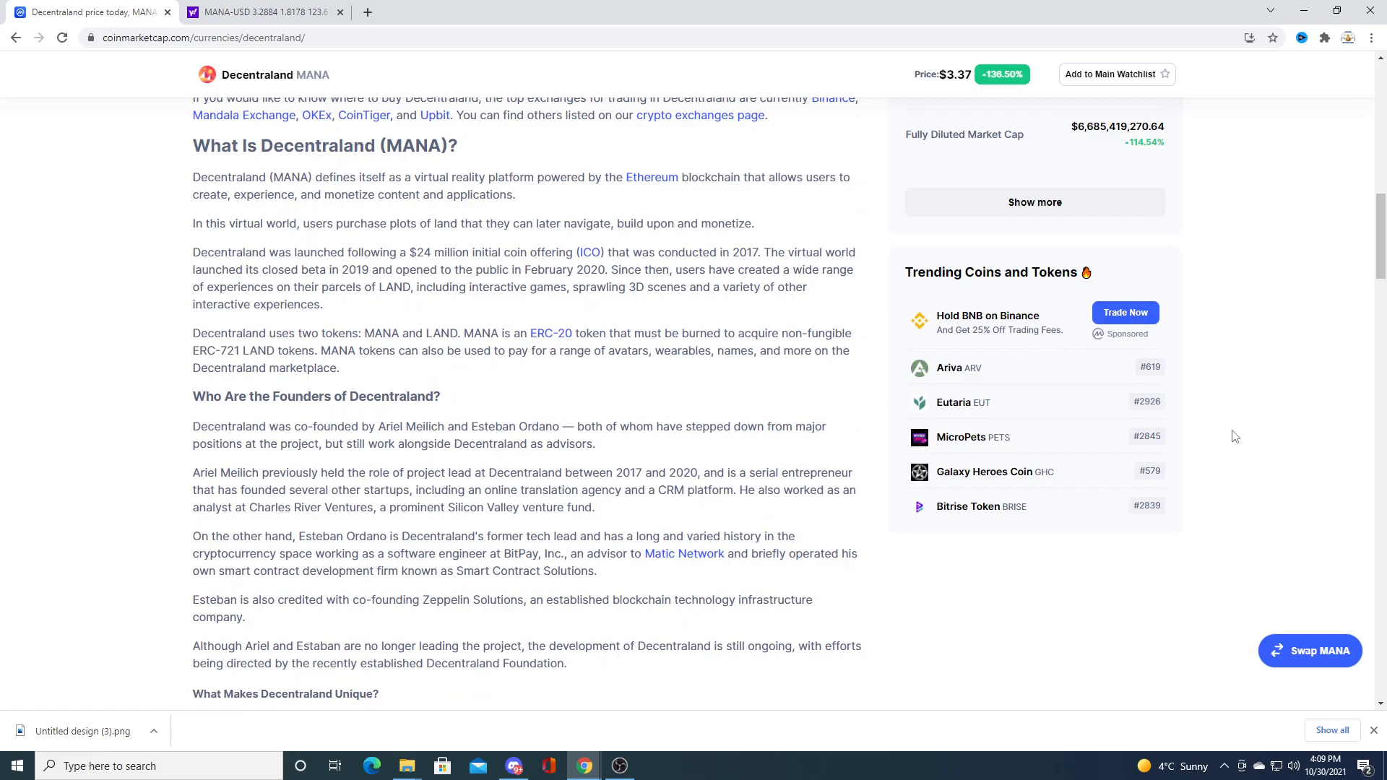
pyautogui.scroll(3)
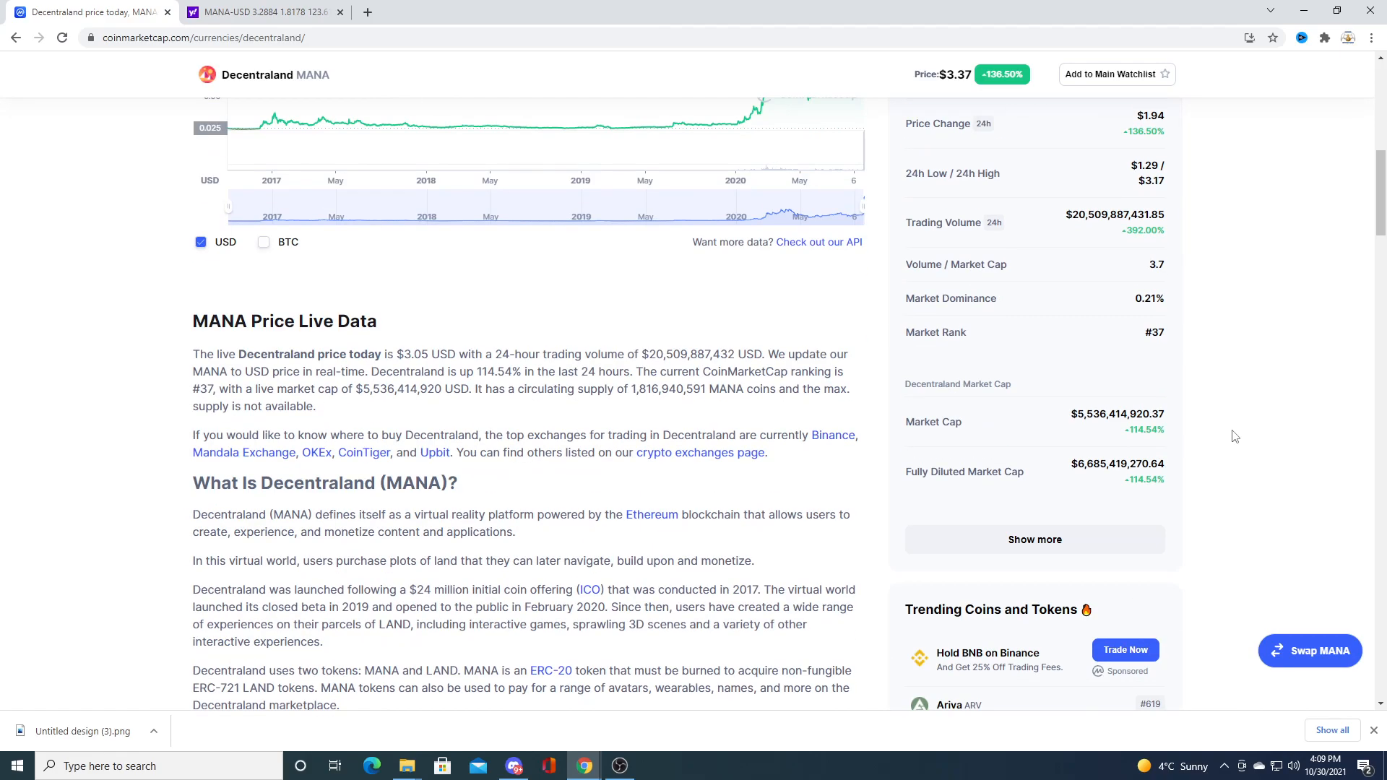
pyautogui.scroll(3)
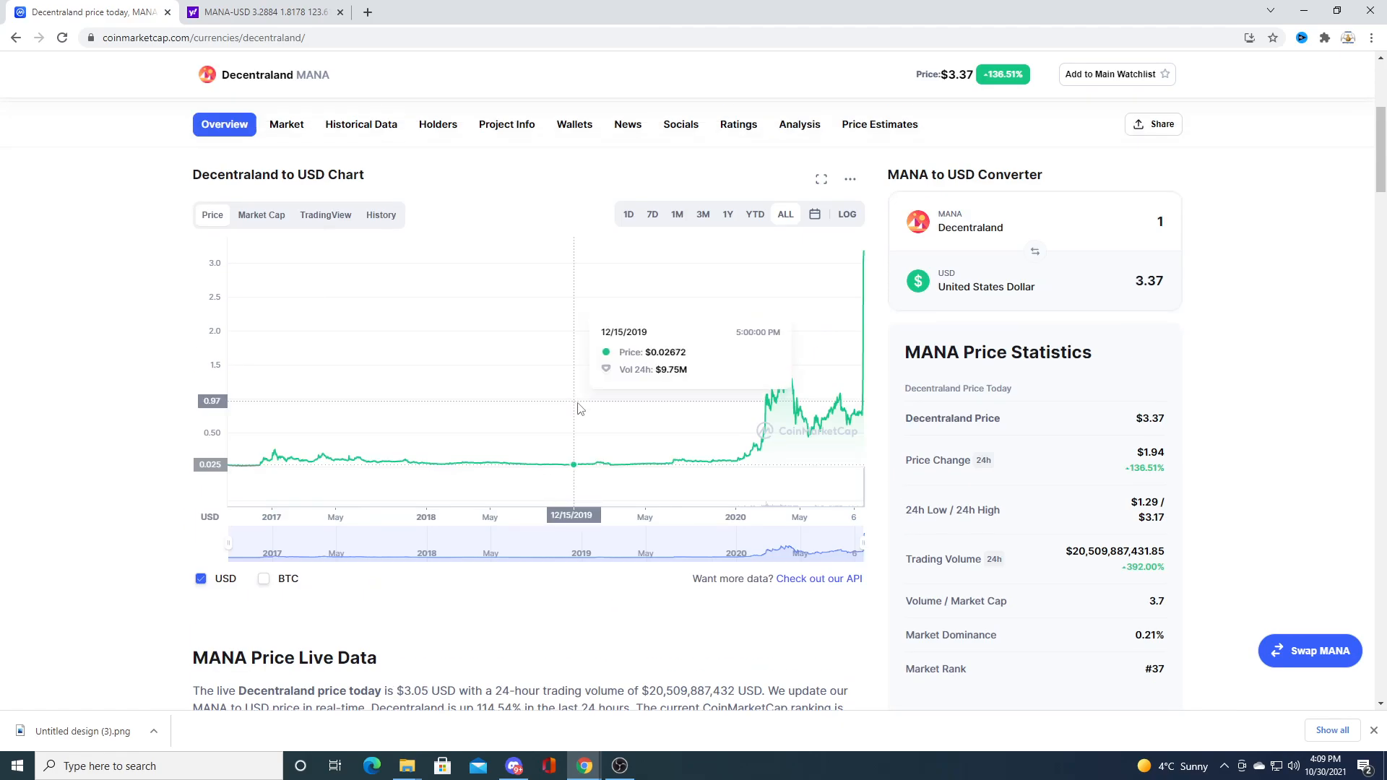
pyautogui.scroll(-3)
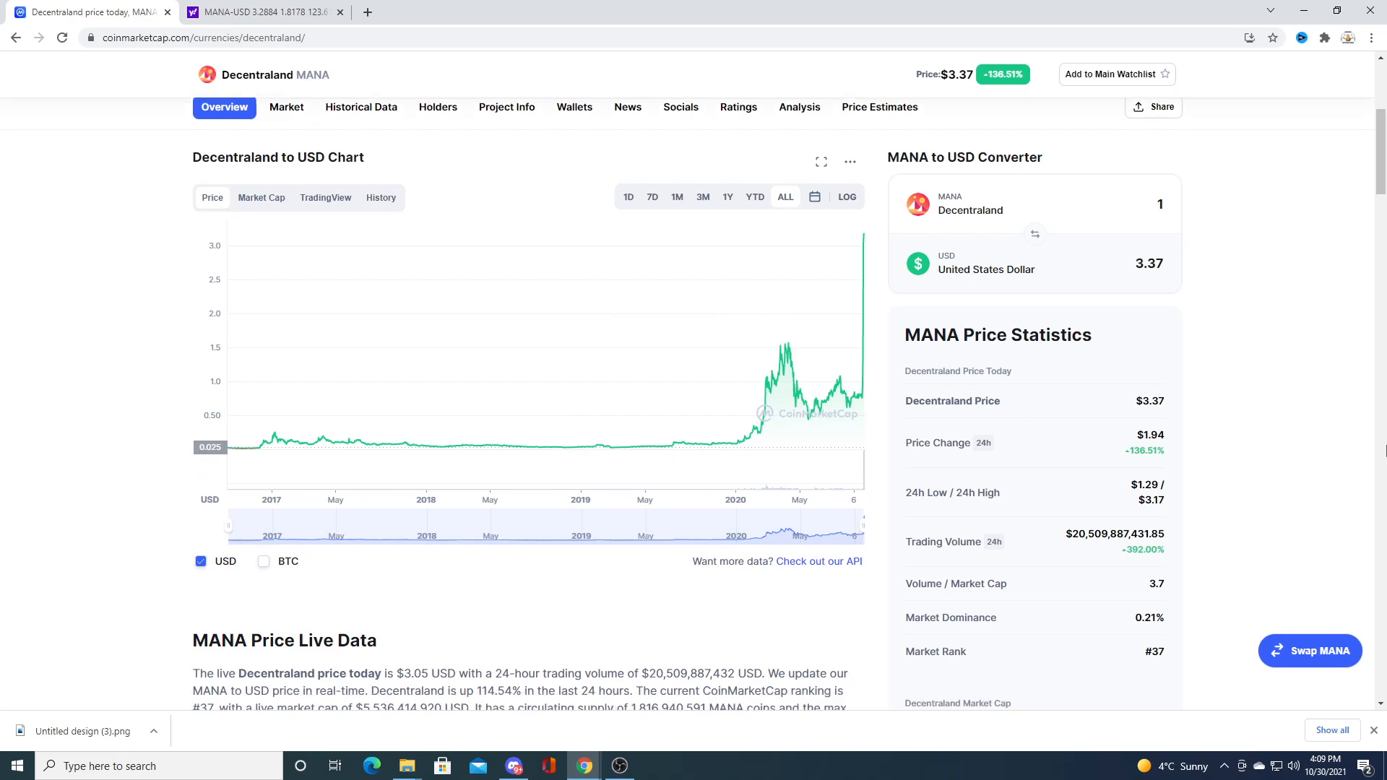
pyautogui.scroll(-3)
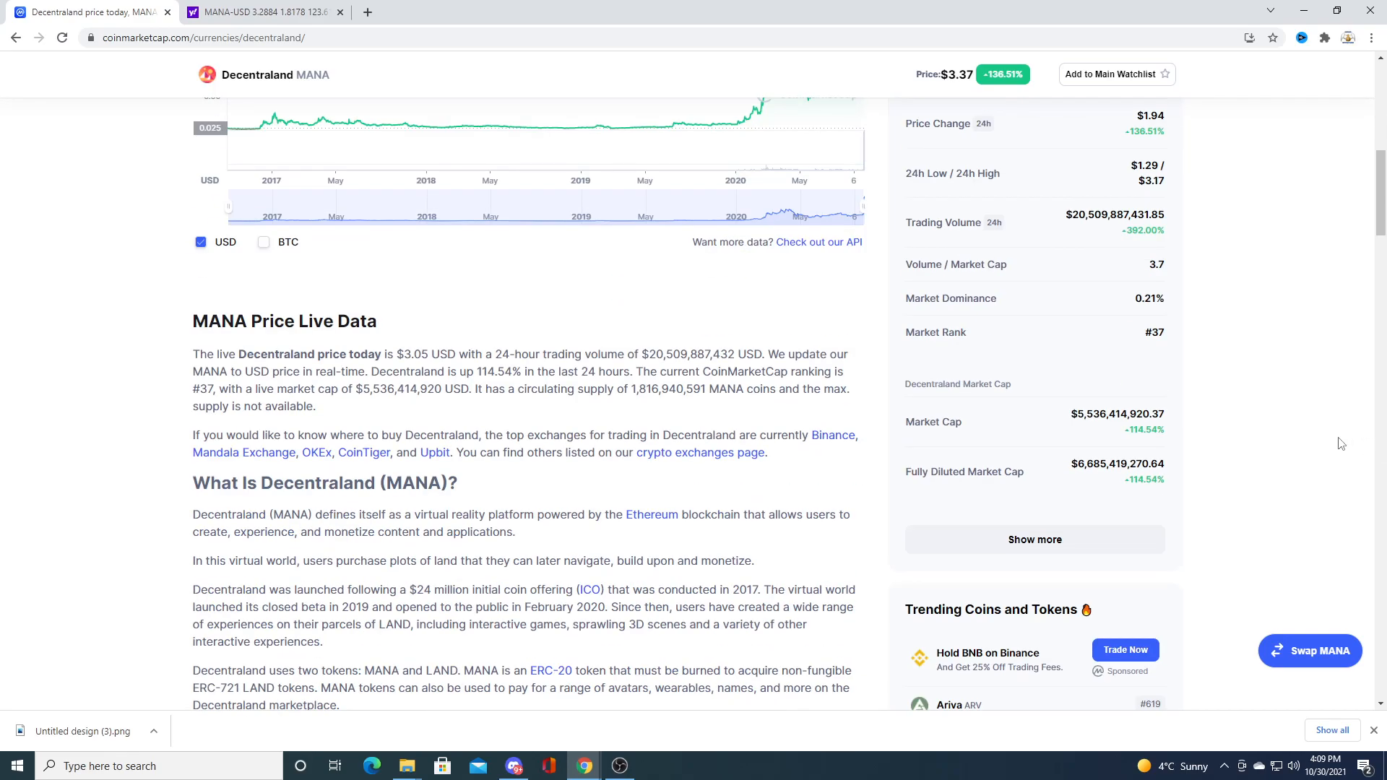
pyautogui.moveTo(601, 404)
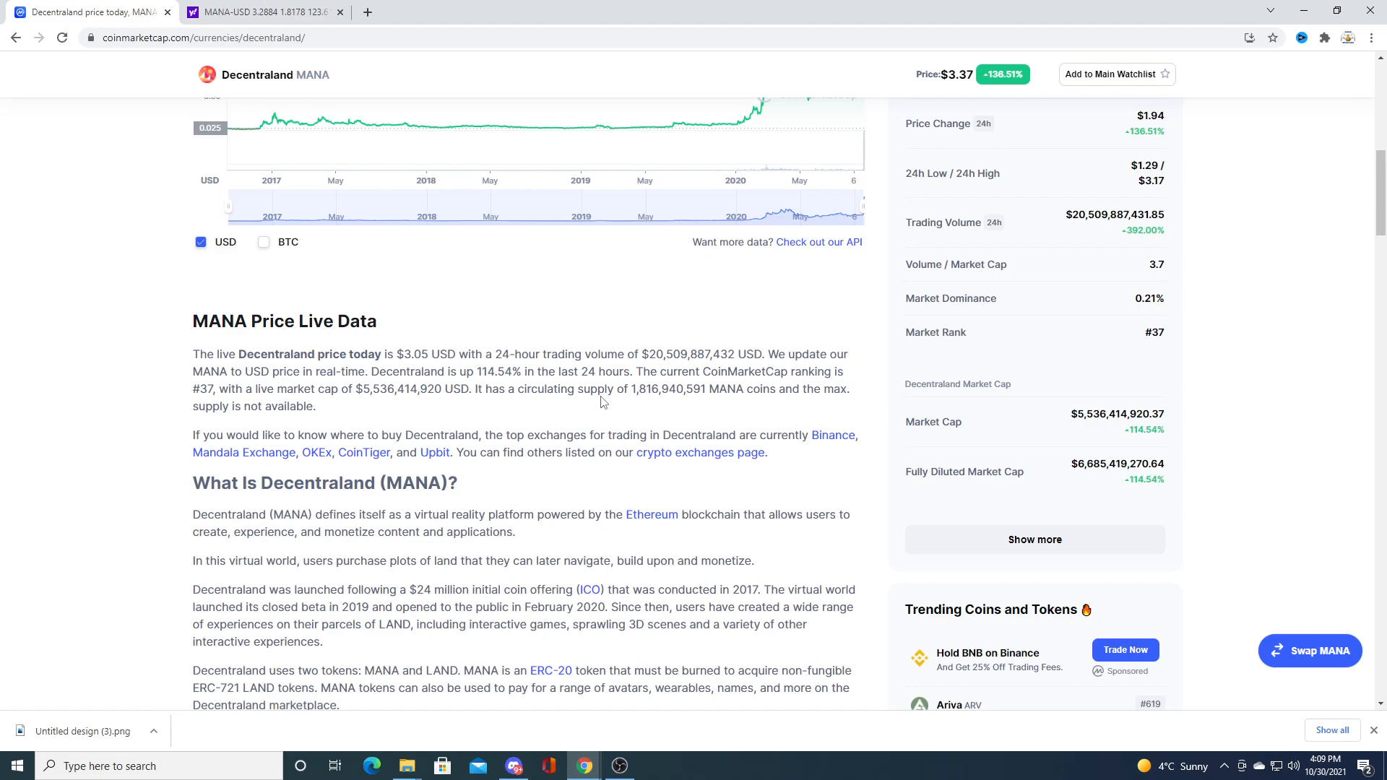
pyautogui.moveTo(545, 389)
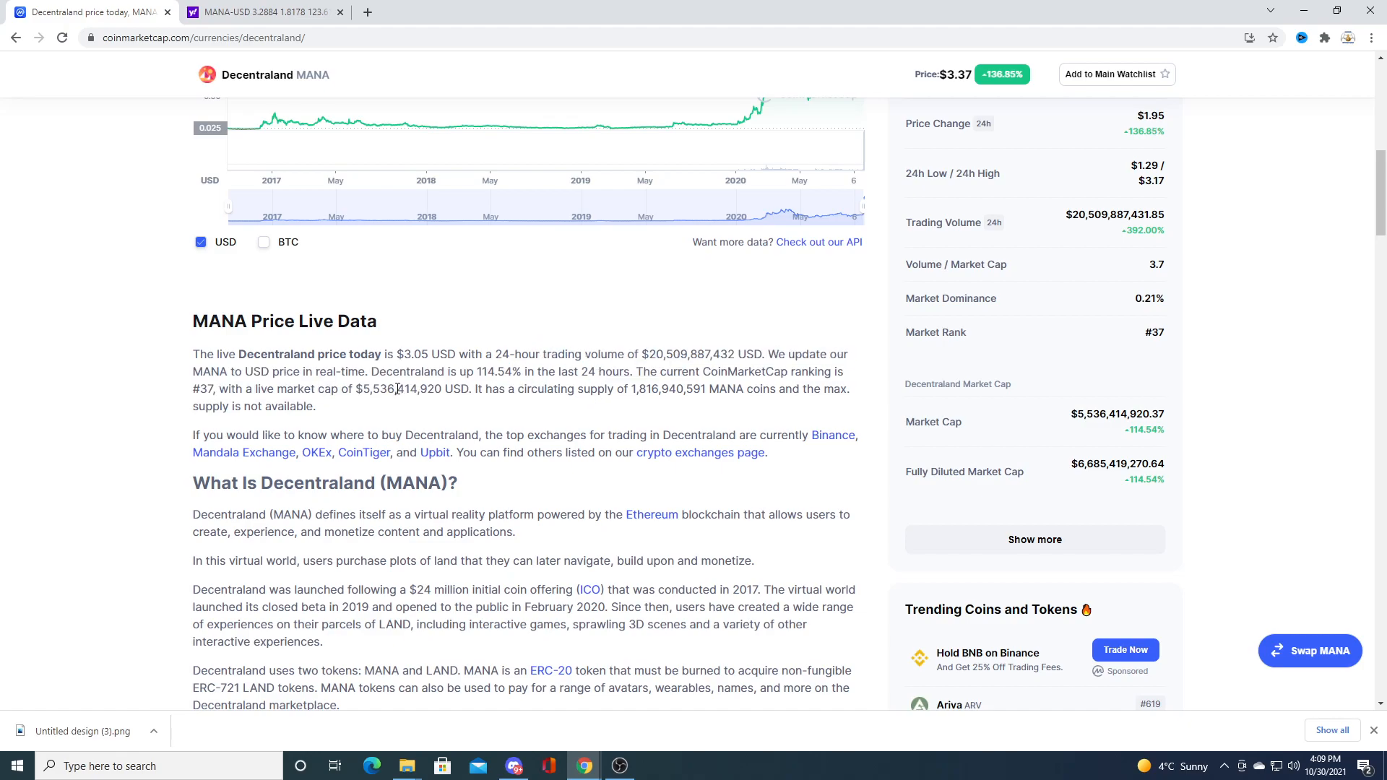
pyautogui.moveTo(417, 425)
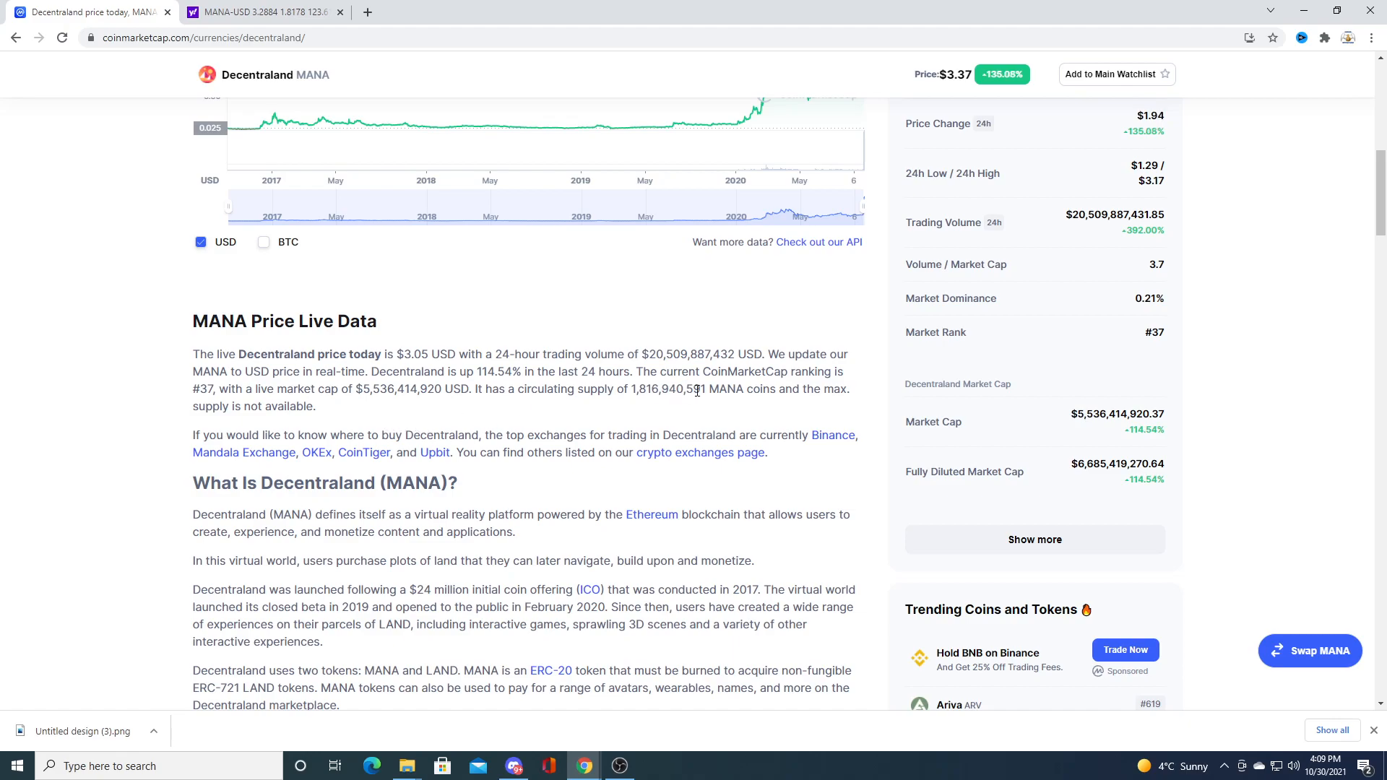
pyautogui.doubleClick(642, 389)
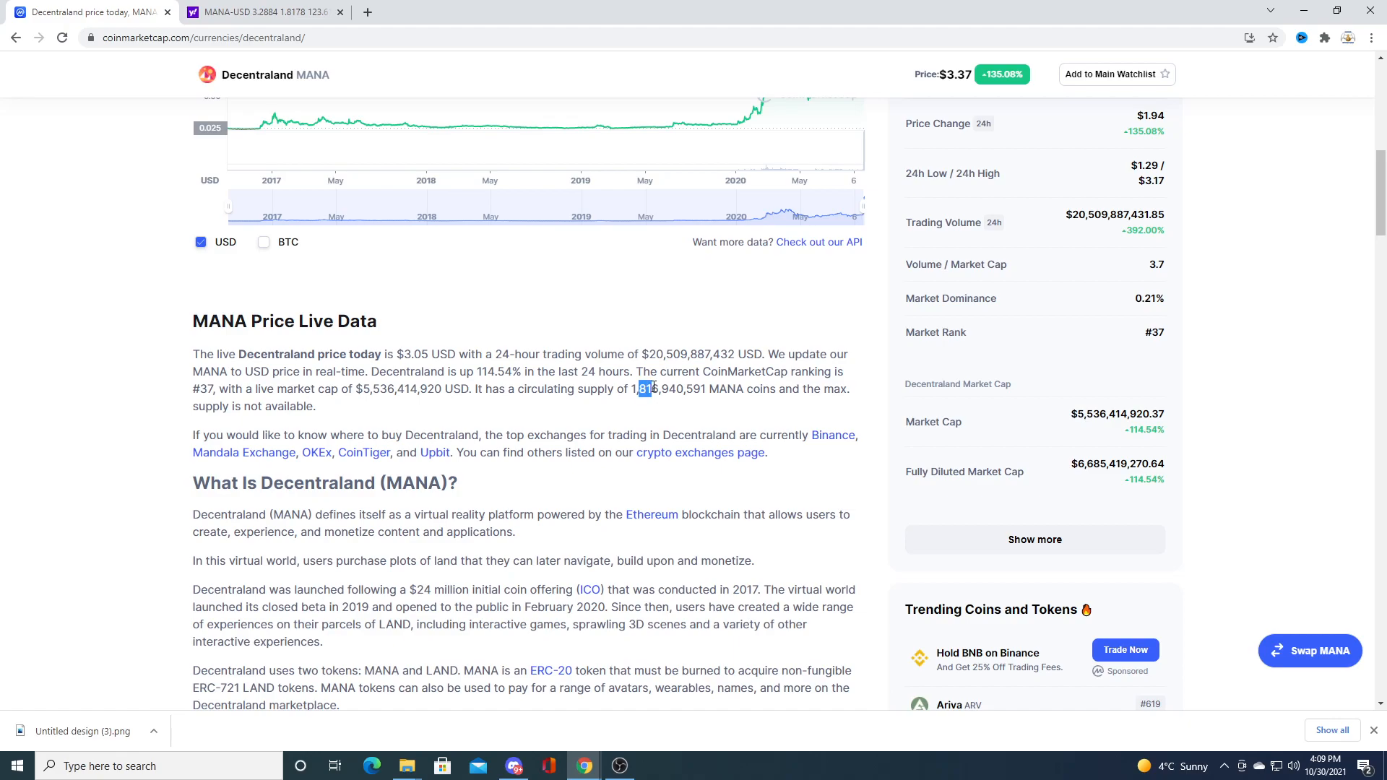
pyautogui.moveTo(719, 410)
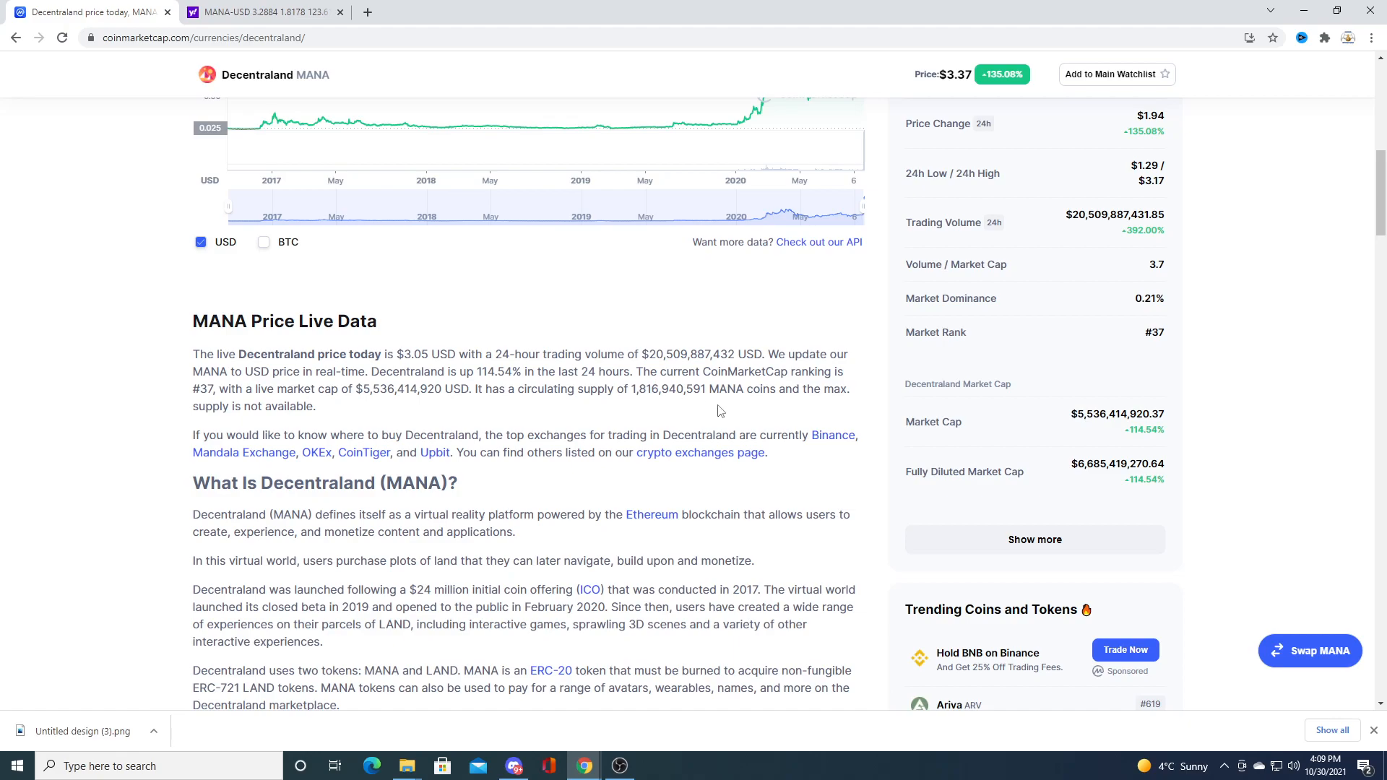
pyautogui.moveTo(621, 446)
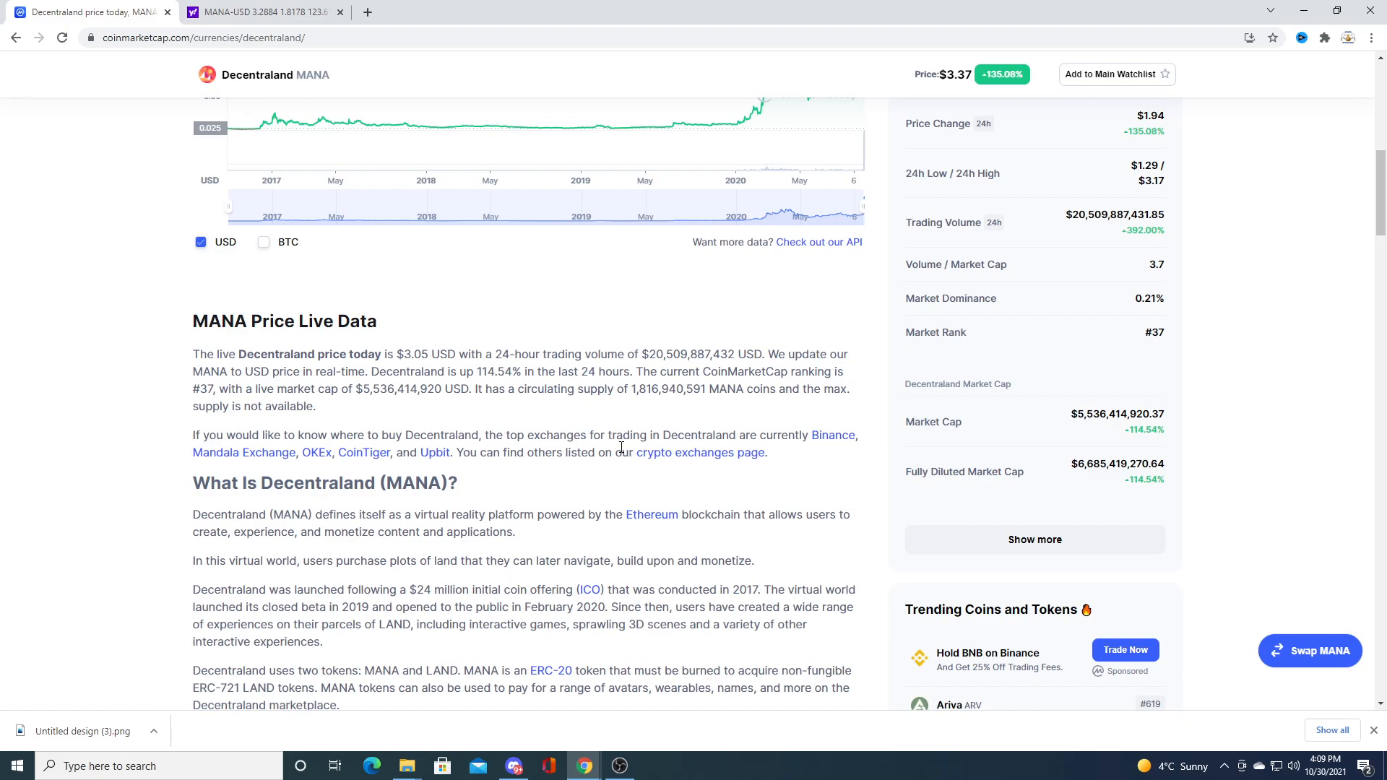
pyautogui.moveTo(665, 555)
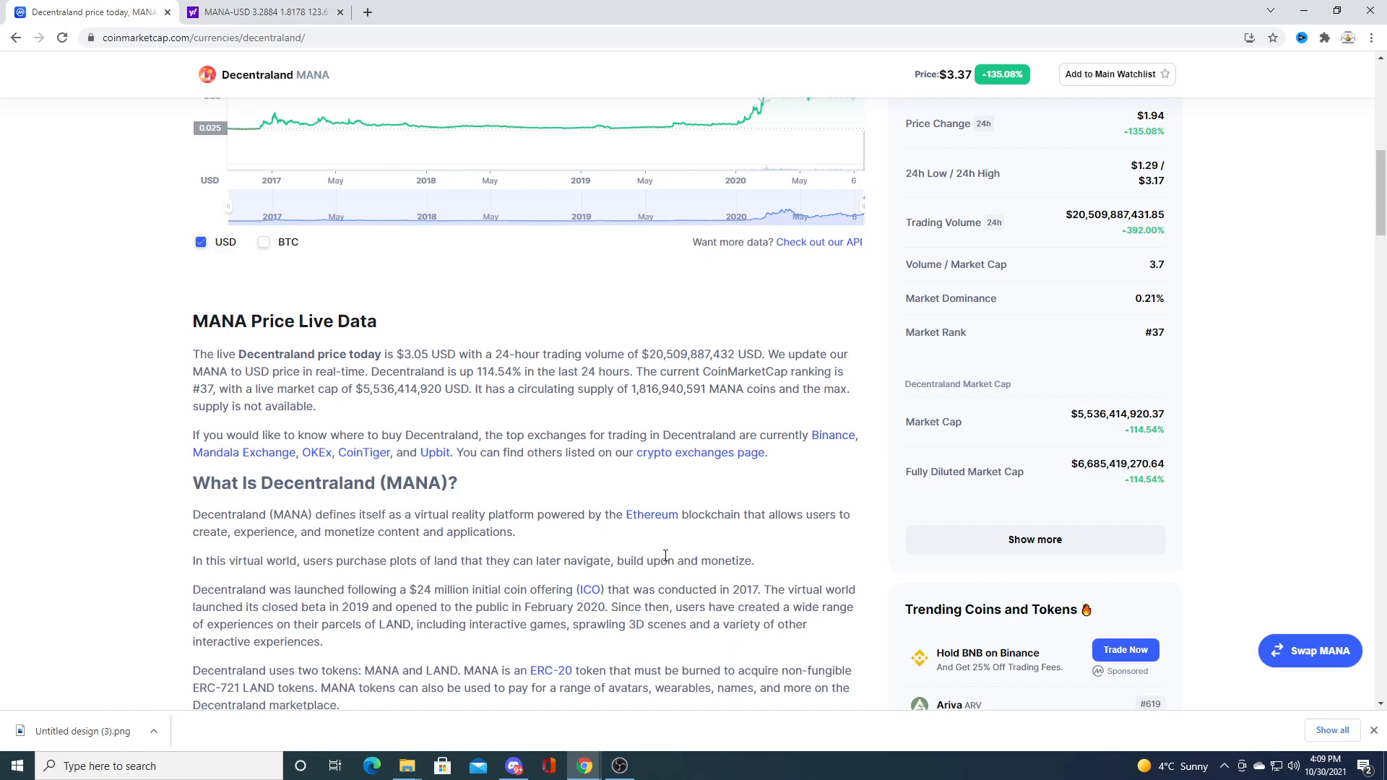
pyautogui.moveTo(640, 428)
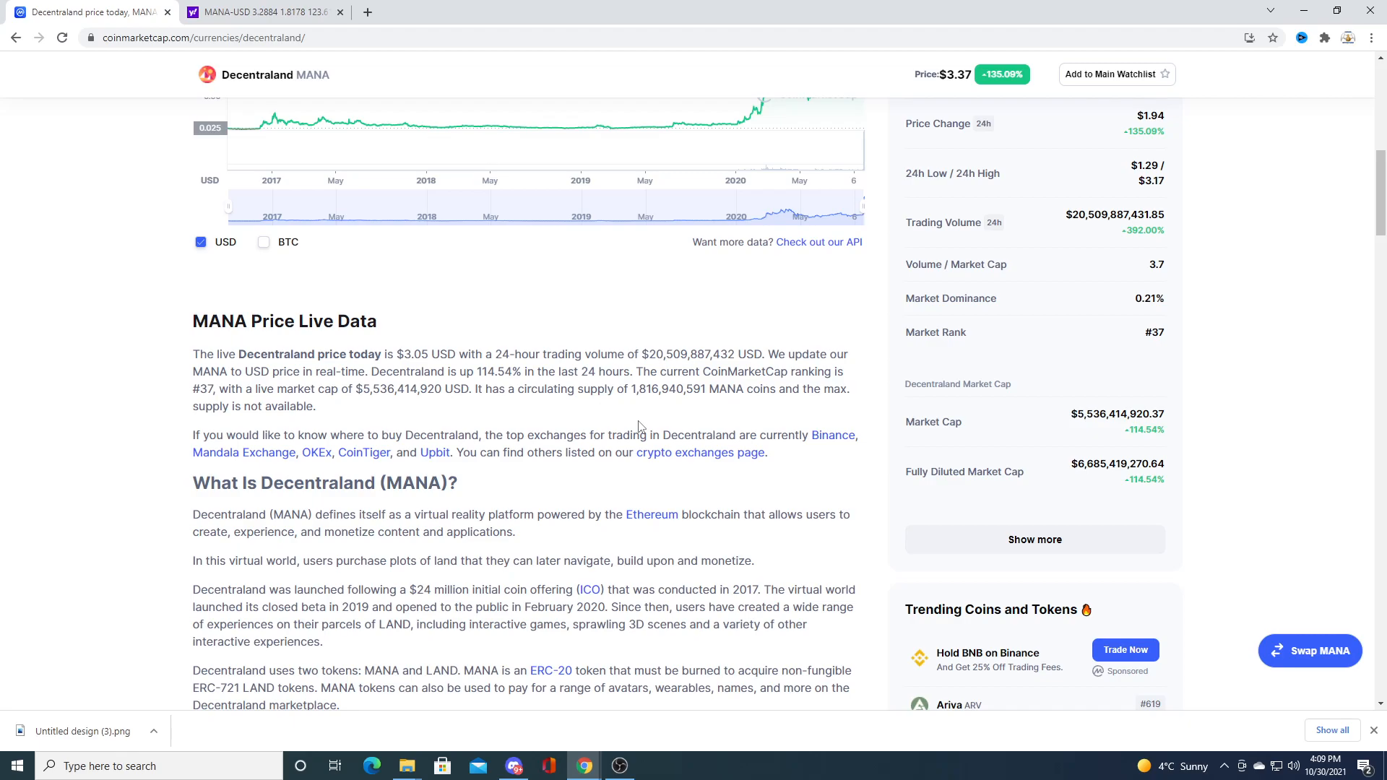
pyautogui.moveTo(1357, 478)
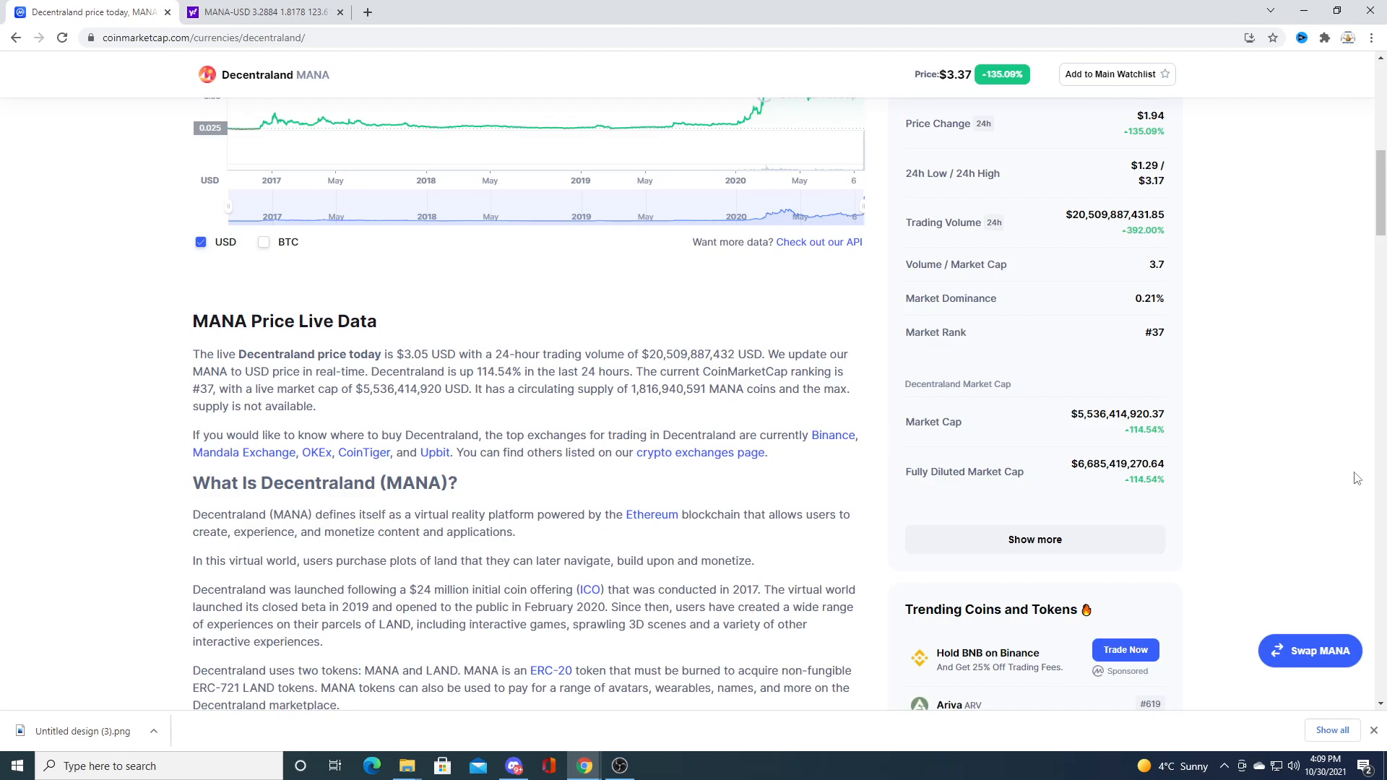
# Step: Return to the top of the Decentraland page showing the $3.38 price and $6.15B market cap
pyautogui.scroll(3)
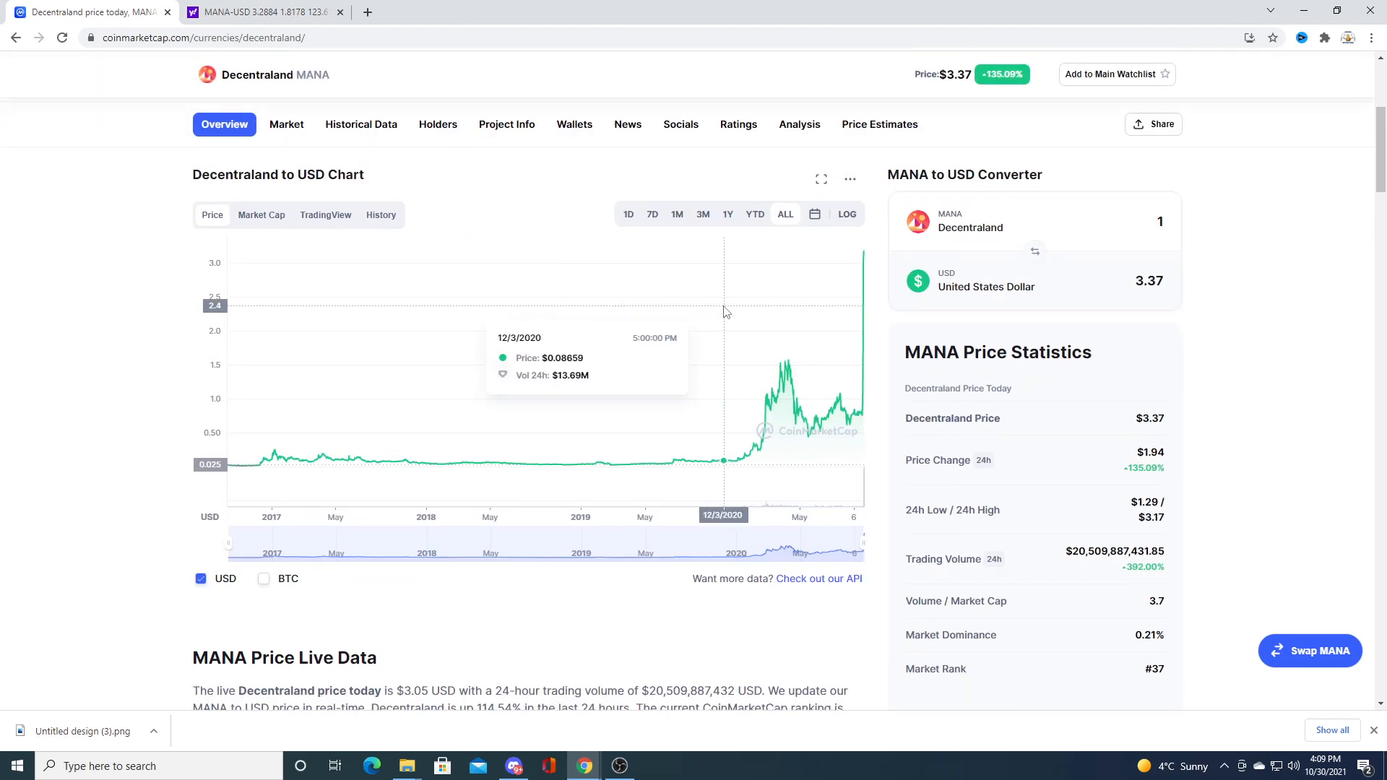
pyautogui.moveTo(779, 350)
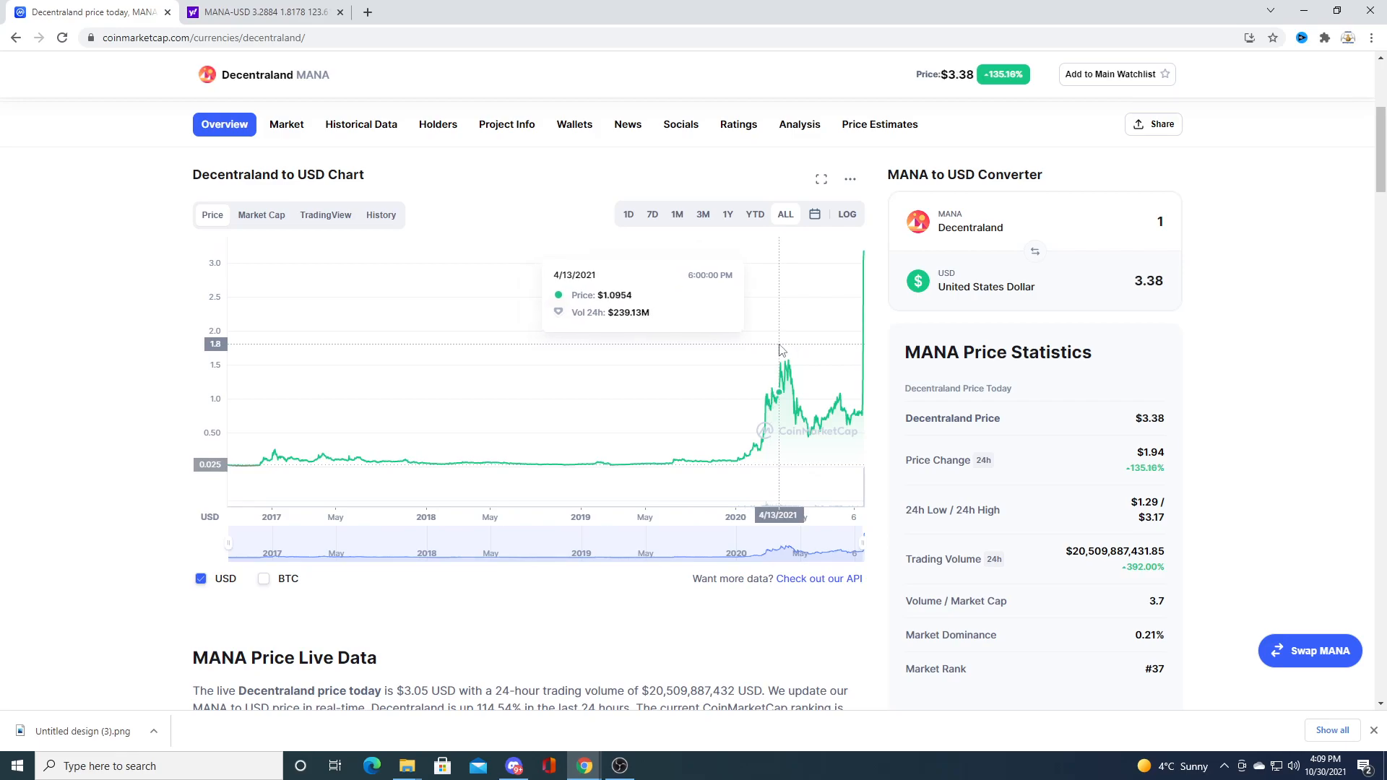
pyautogui.moveTo(857, 345)
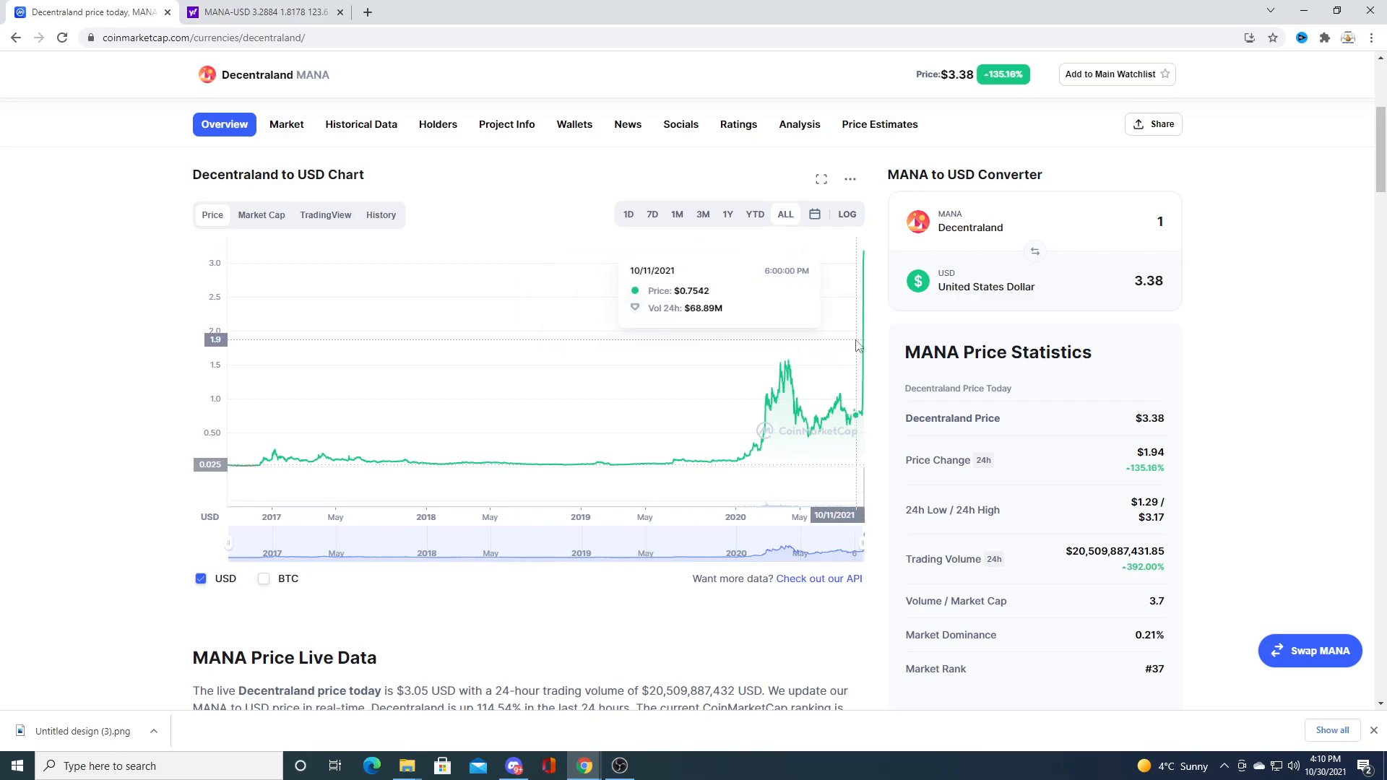
pyautogui.scroll(3)
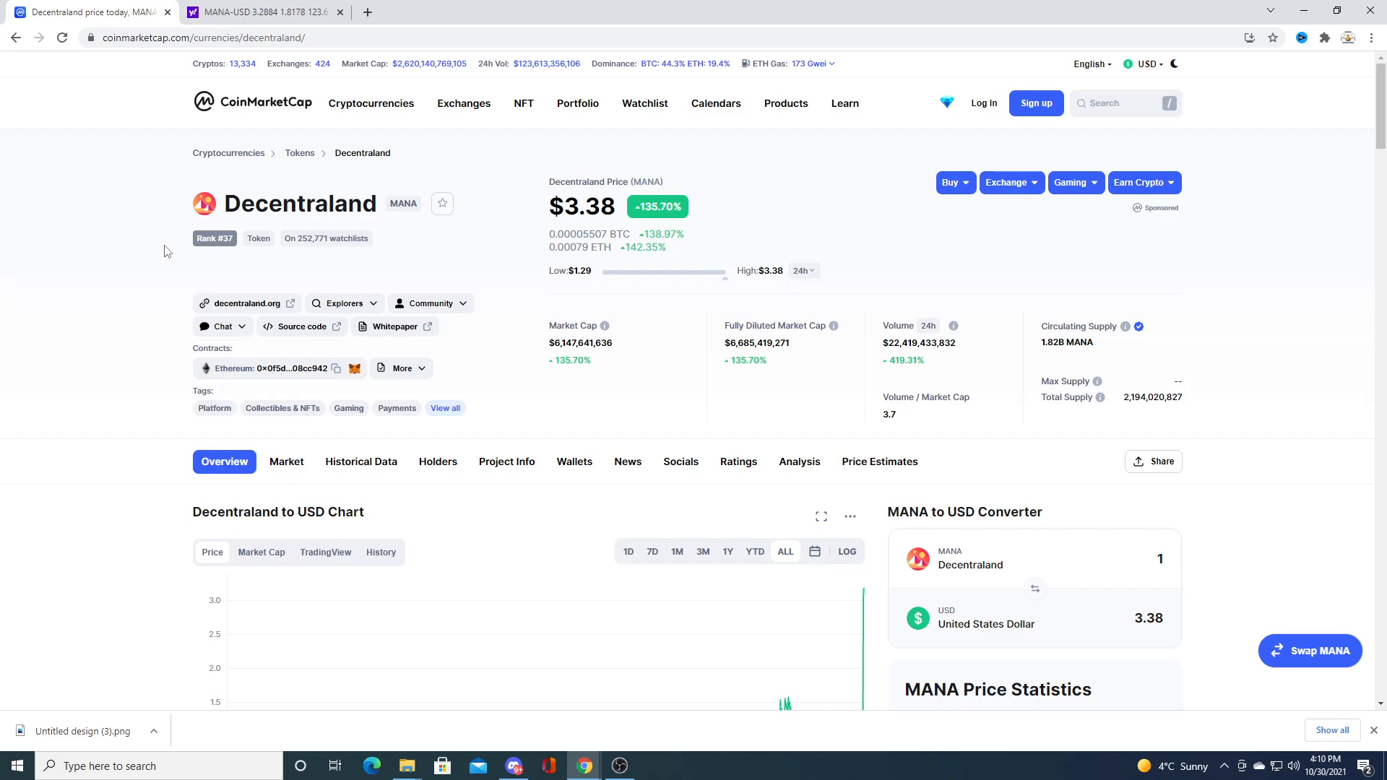
pyautogui.moveTo(173, 290)
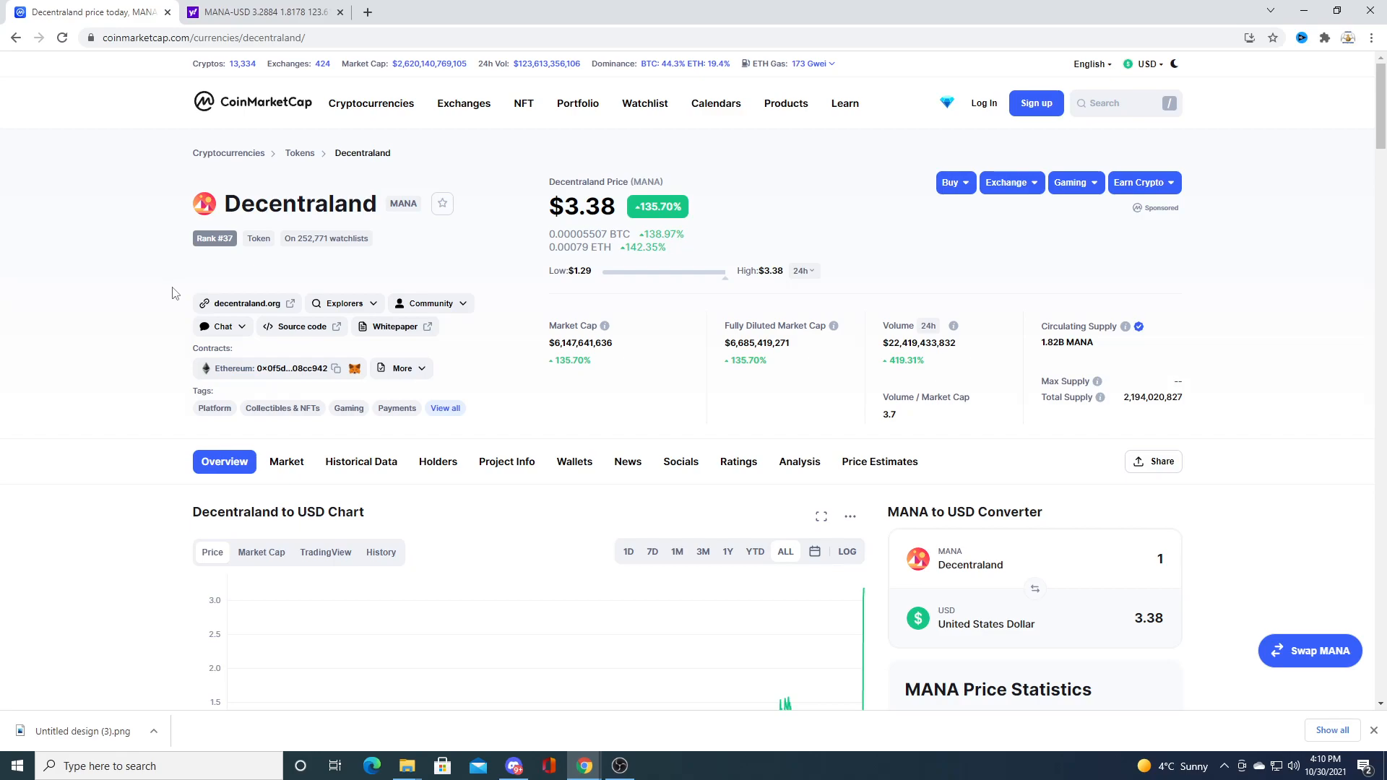
pyautogui.click(302, 327)
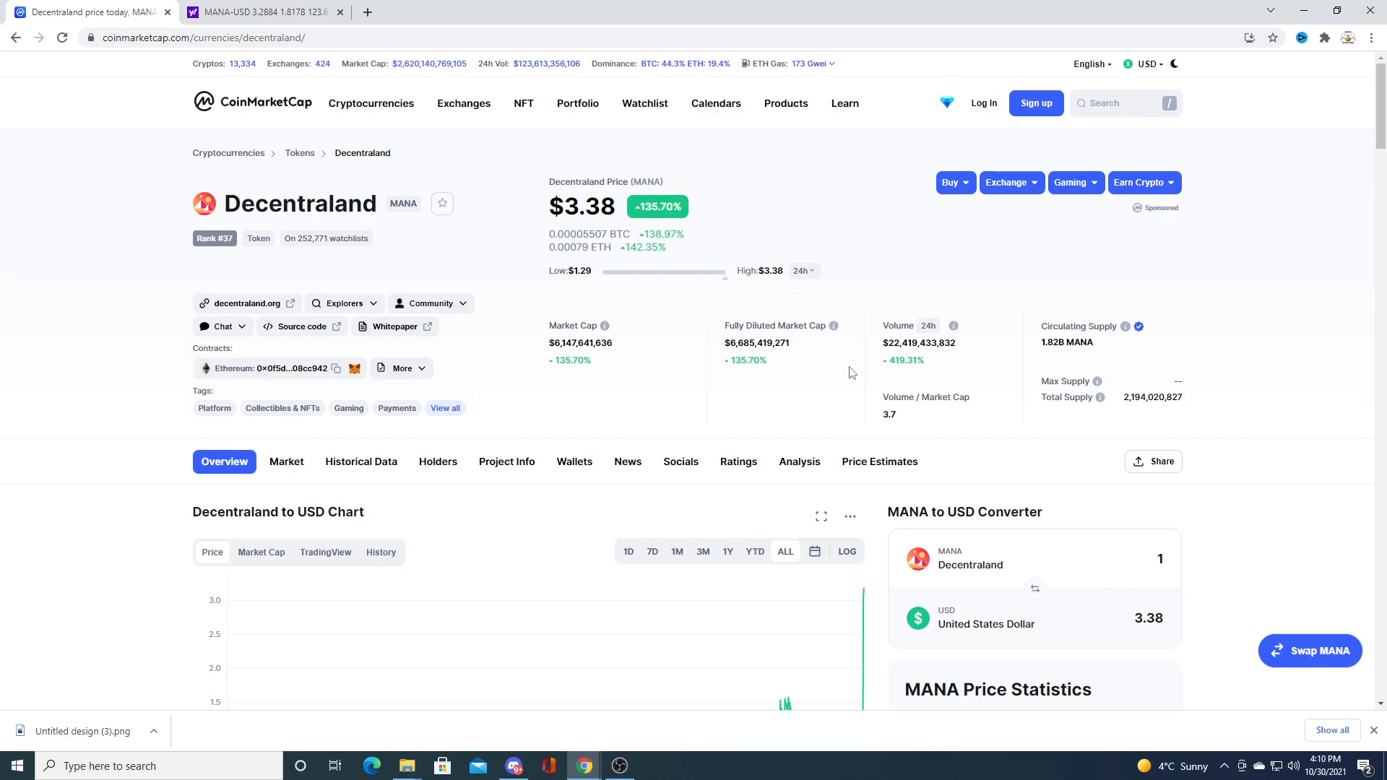
pyautogui.moveTo(892, 380)
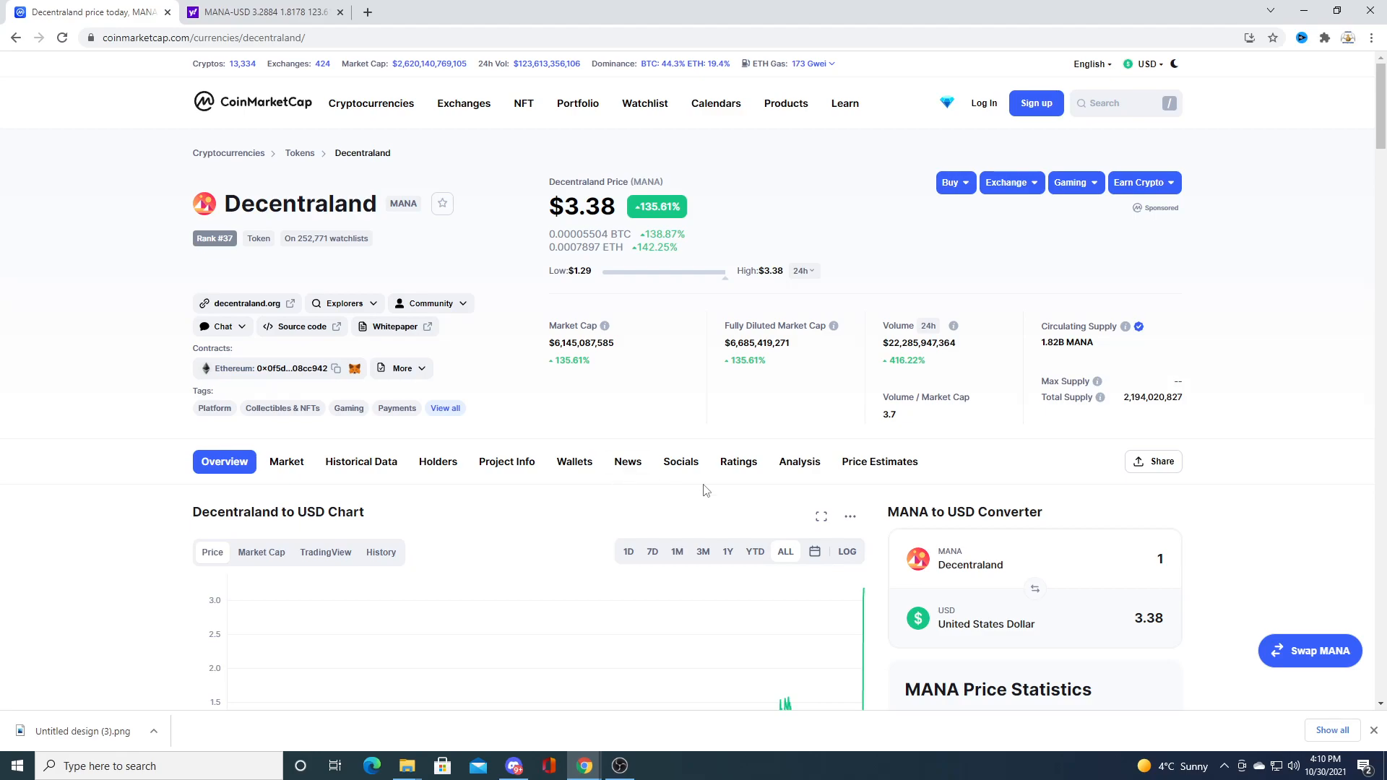
pyautogui.scroll(-3)
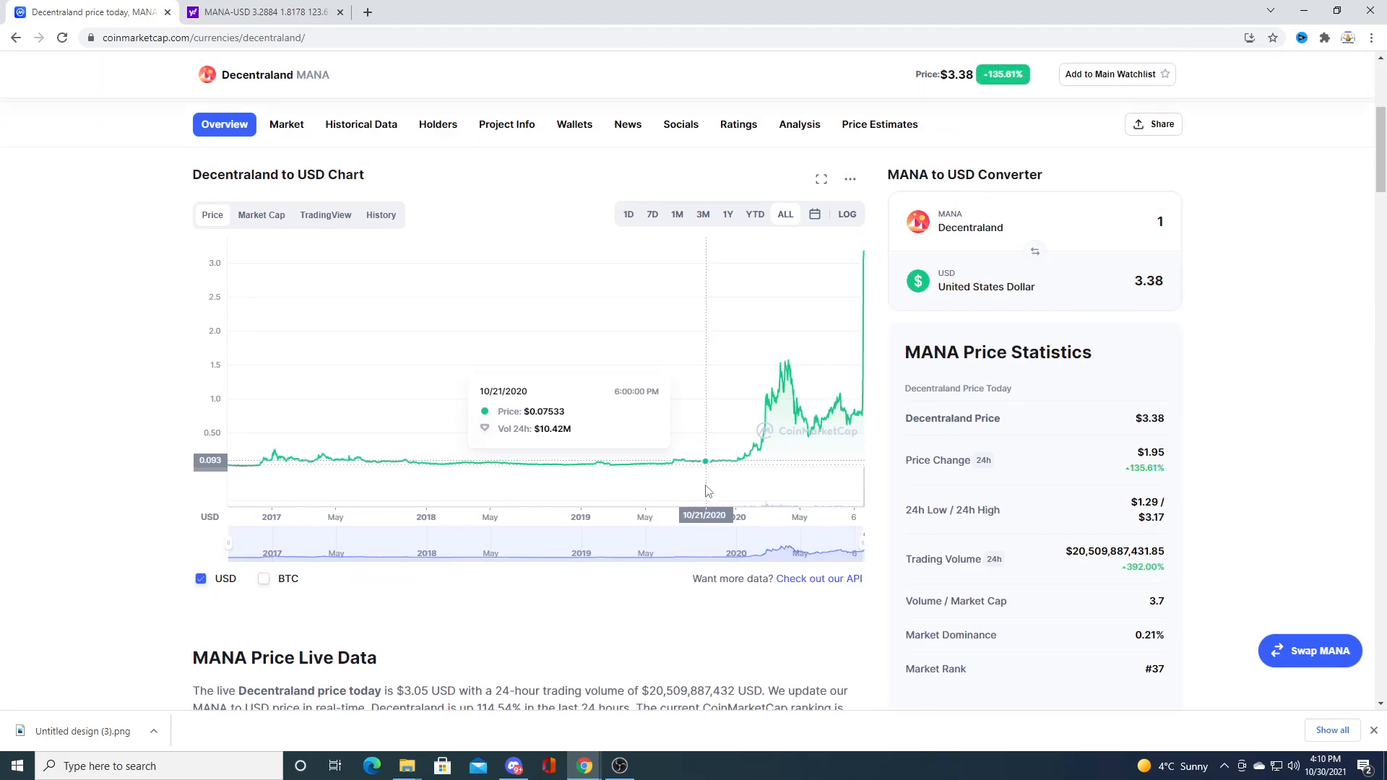
pyautogui.scroll(3)
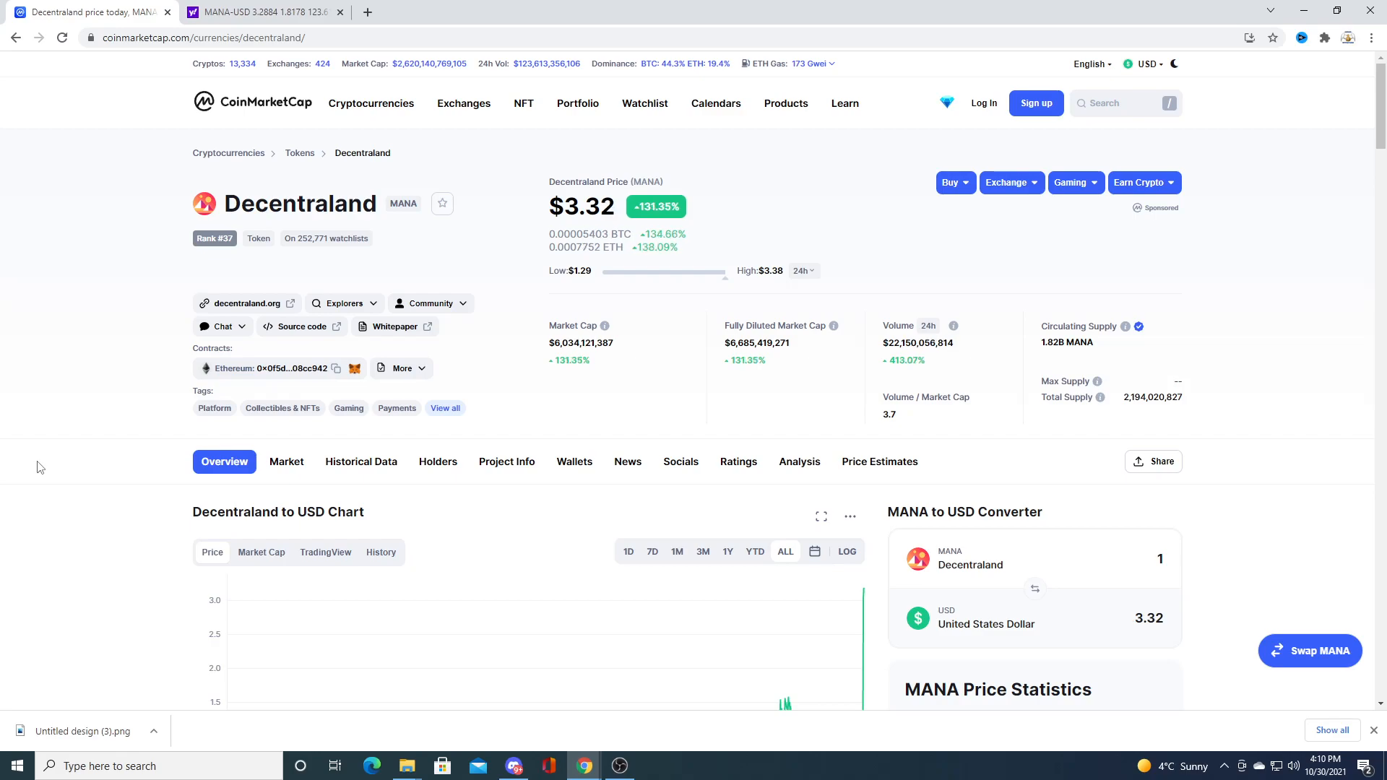
pyautogui.moveTo(436, 461)
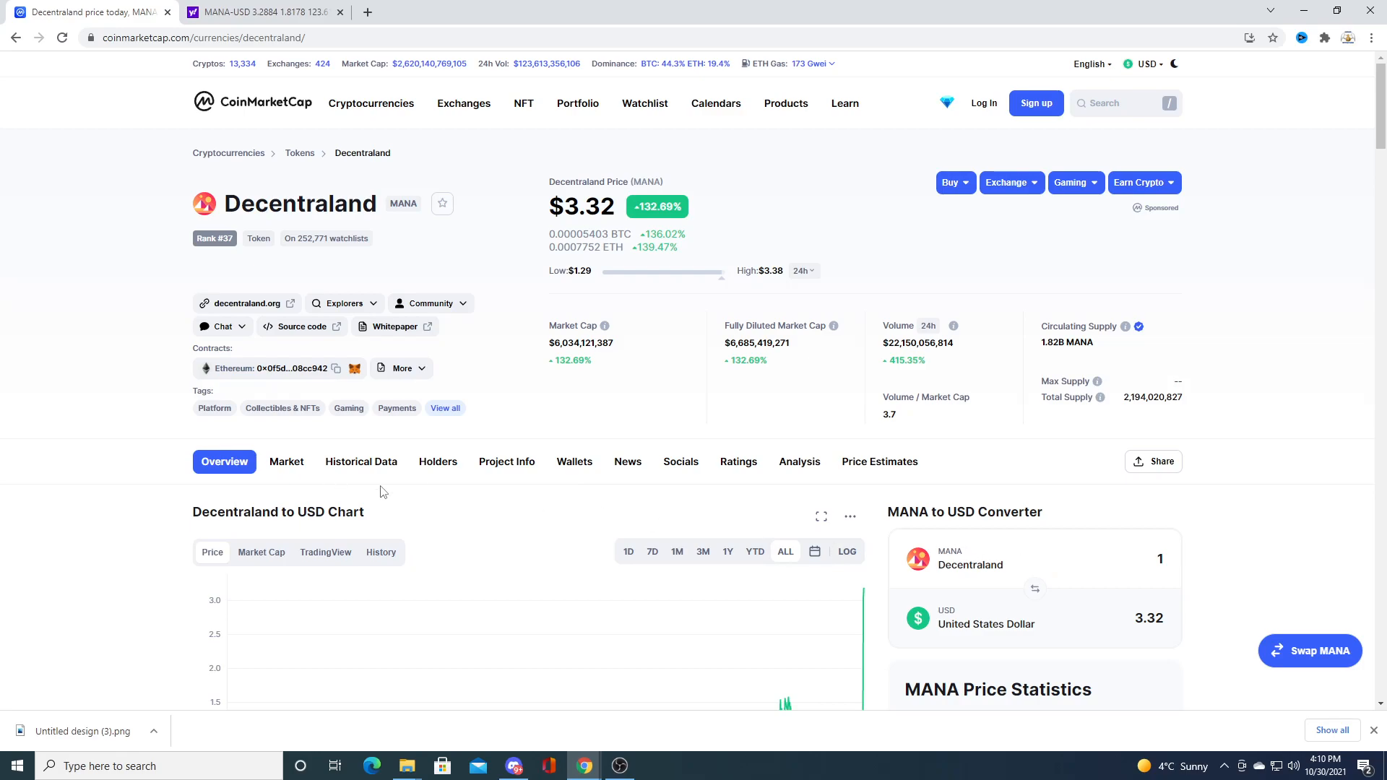
pyautogui.click(257, 12)
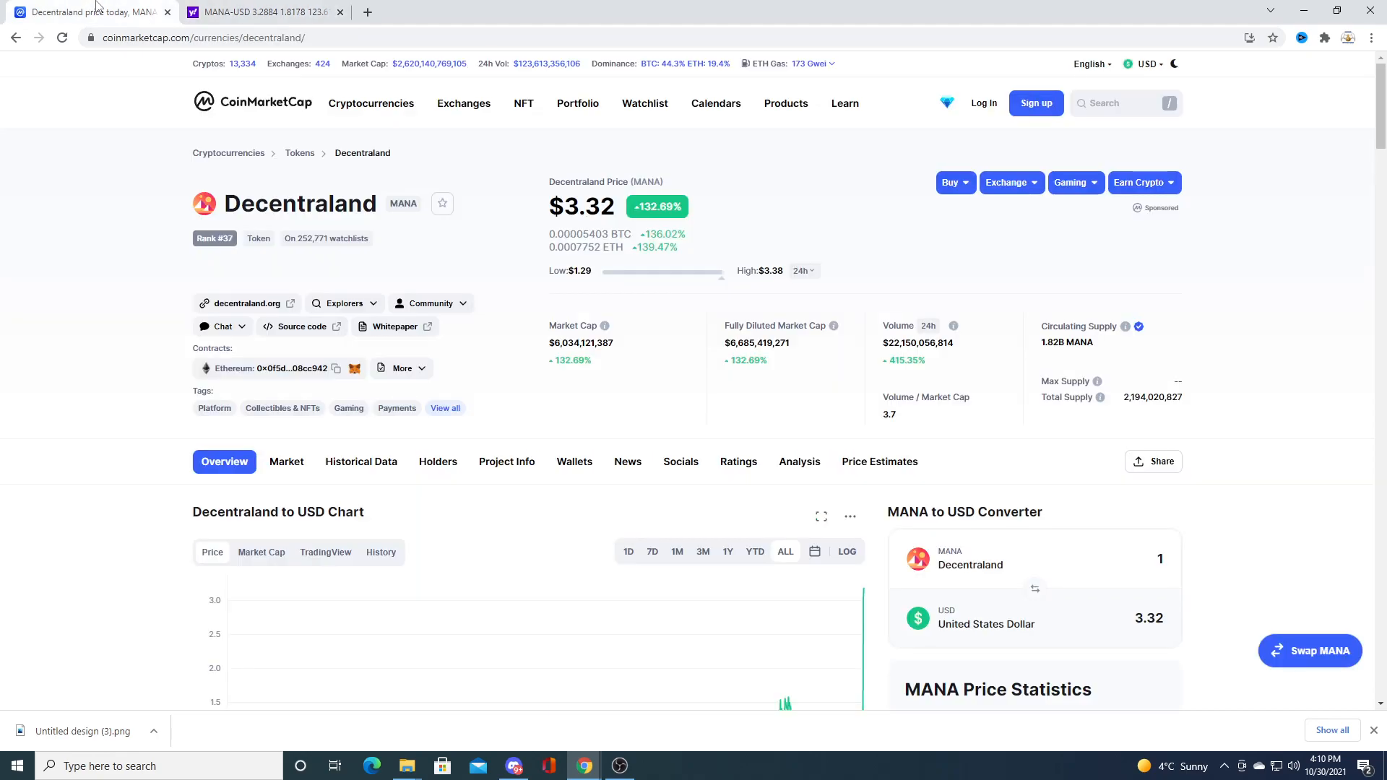
# Step: Show the Yahoo Finance MANA-USD quote page with its Summary statistics
pyautogui.click(257, 11)
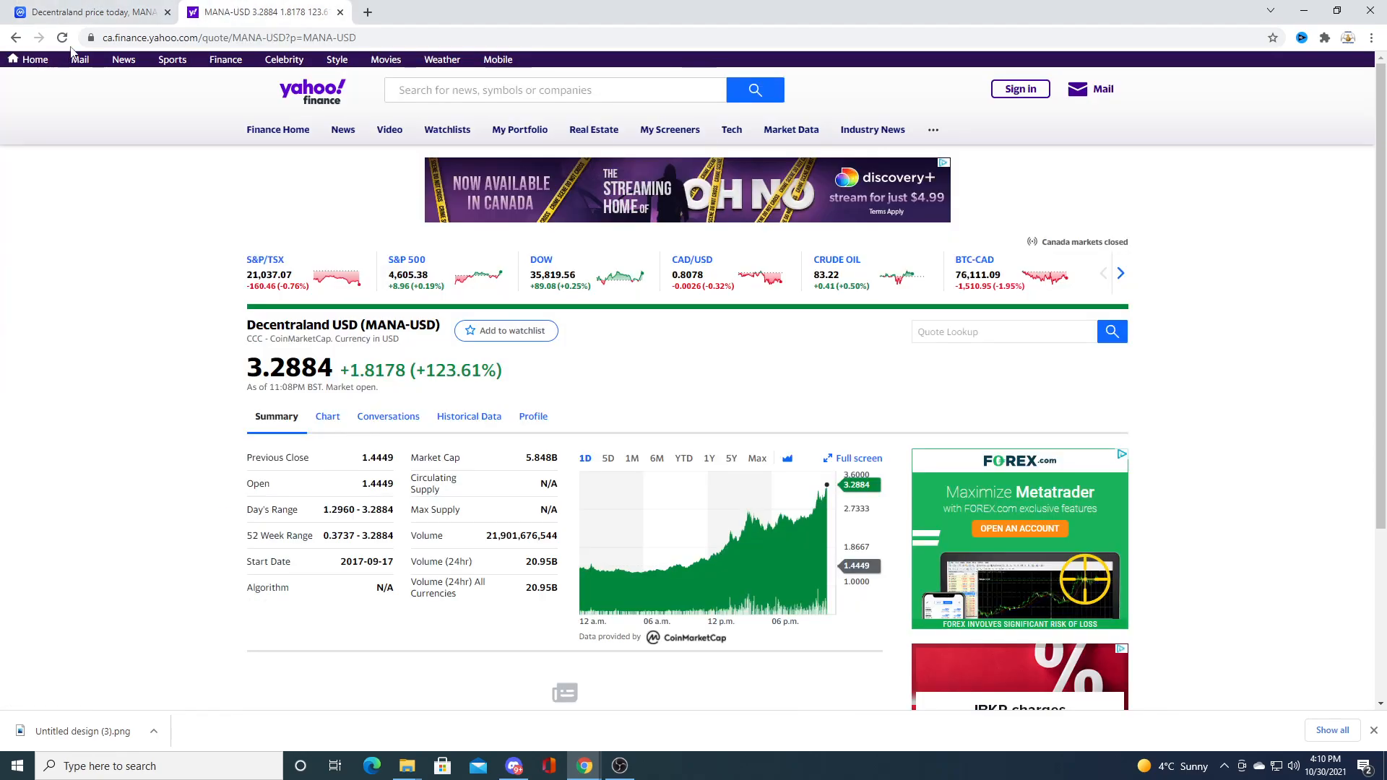
pyautogui.click(63, 38)
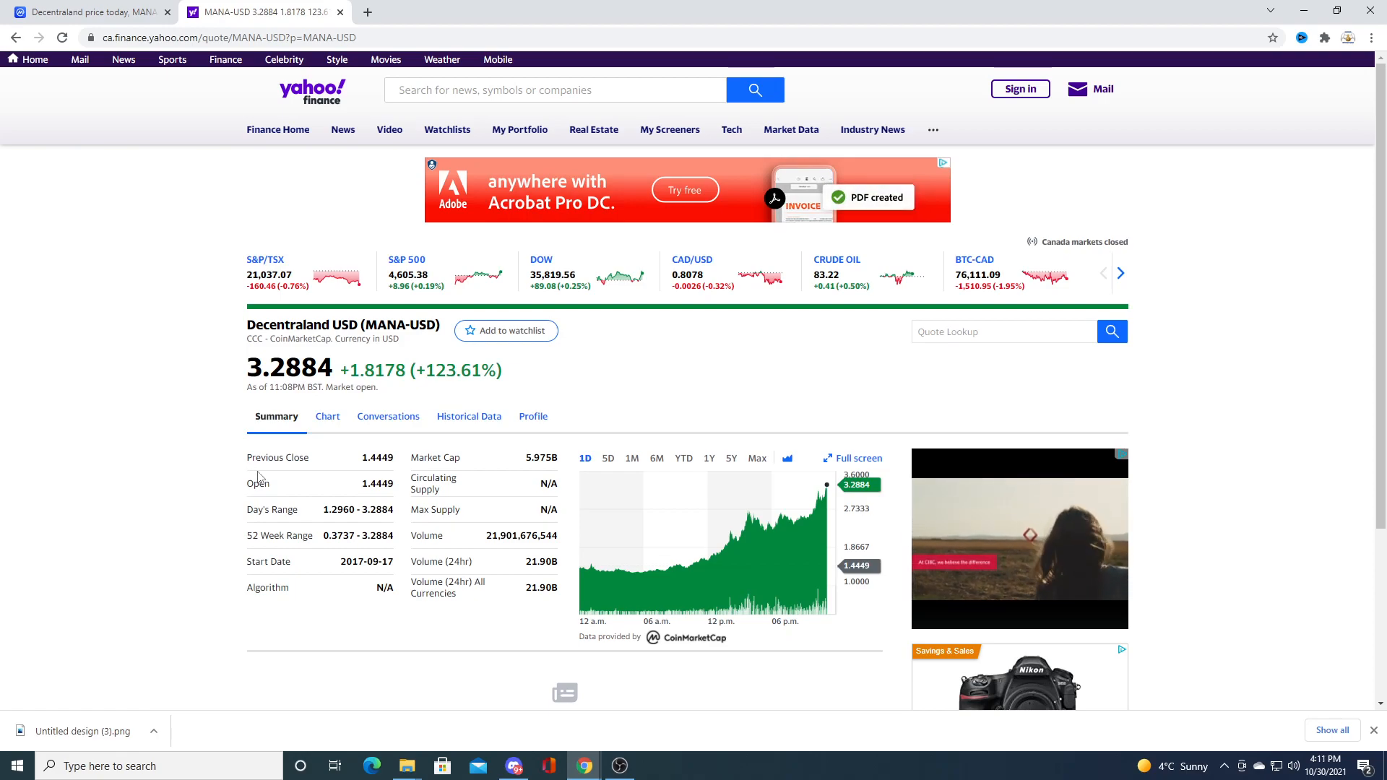
pyautogui.moveTo(738, 664)
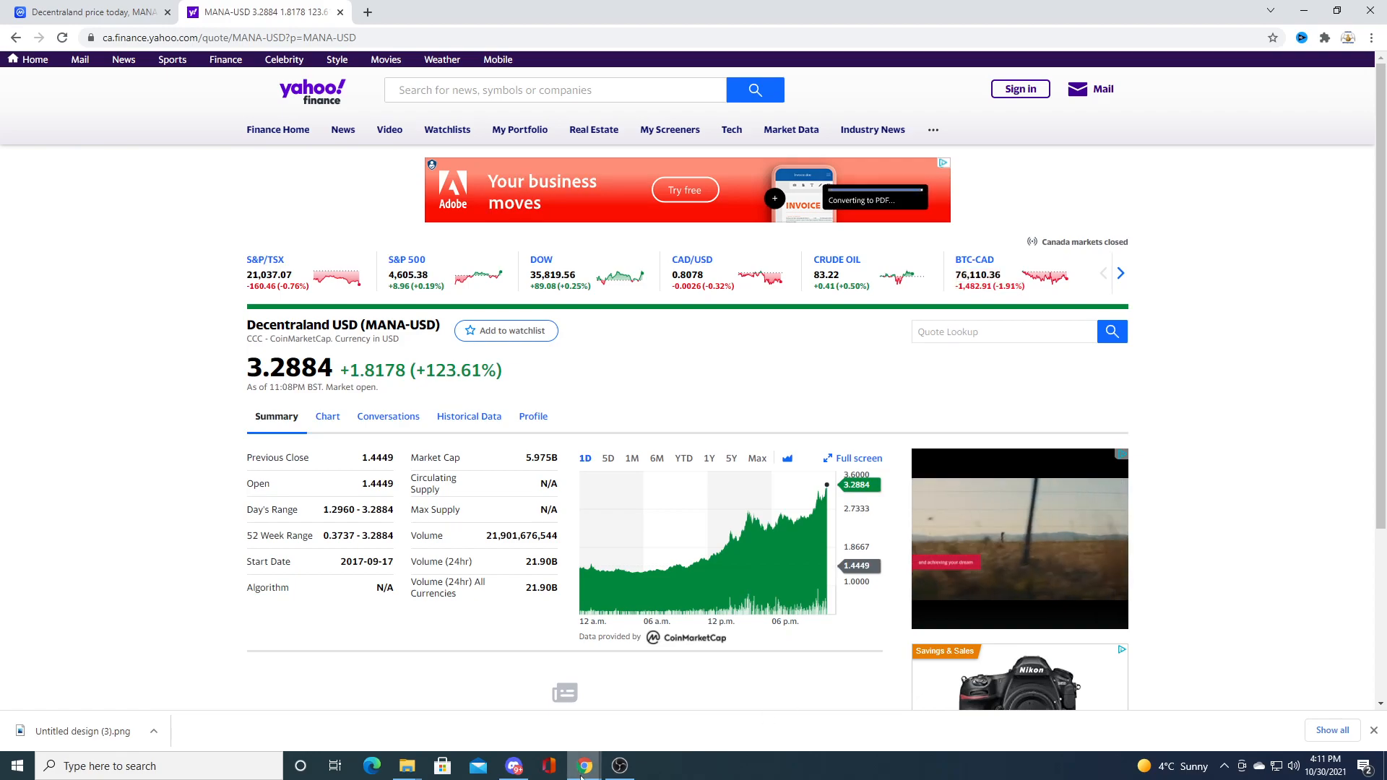
pyautogui.moveTo(620, 766)
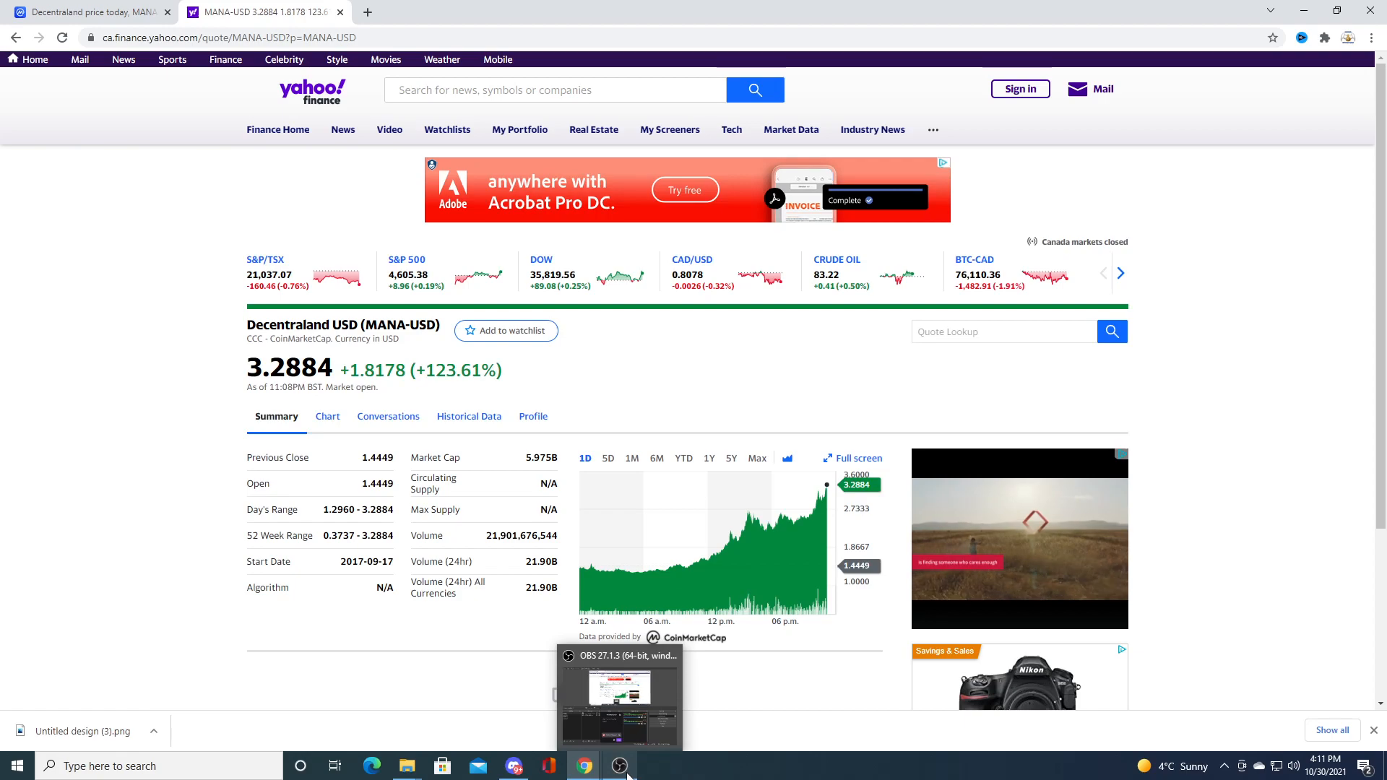